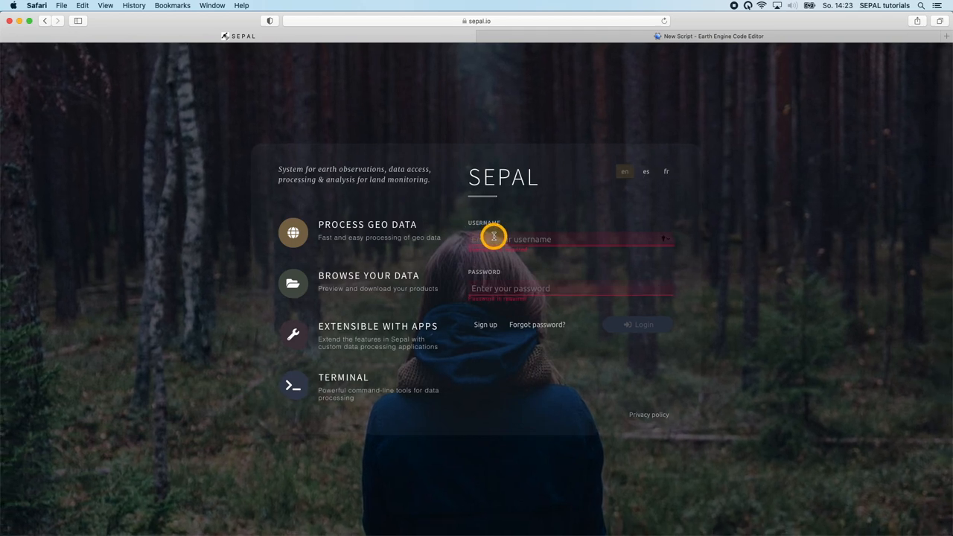
- Log in to SEPAL as user 'andreasvollrath'
text(andreasvollrath)
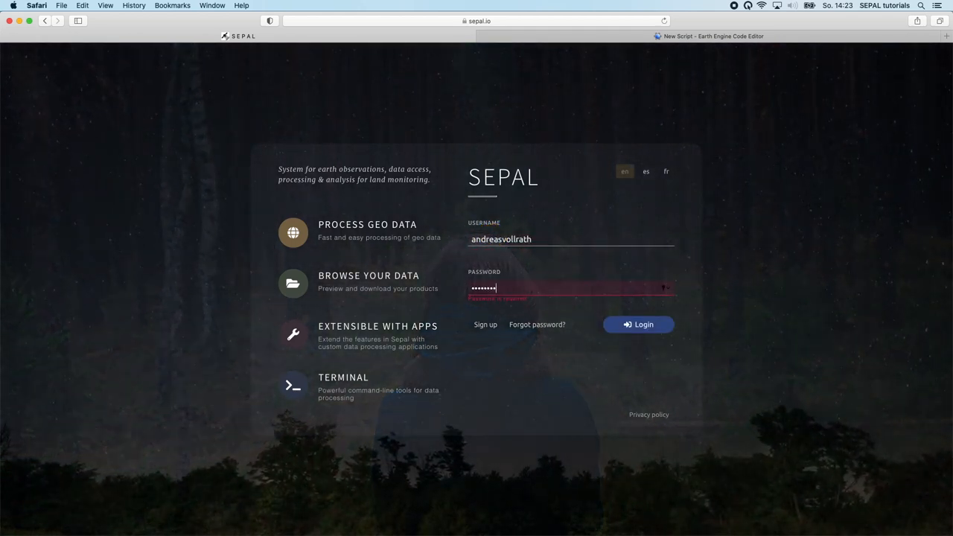
click(637, 324)
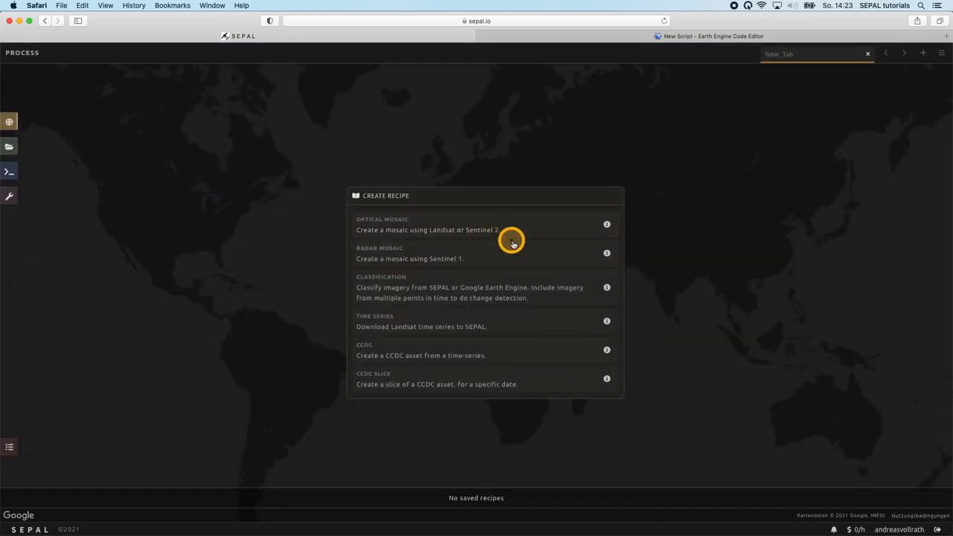
mouse_move(369, 256)
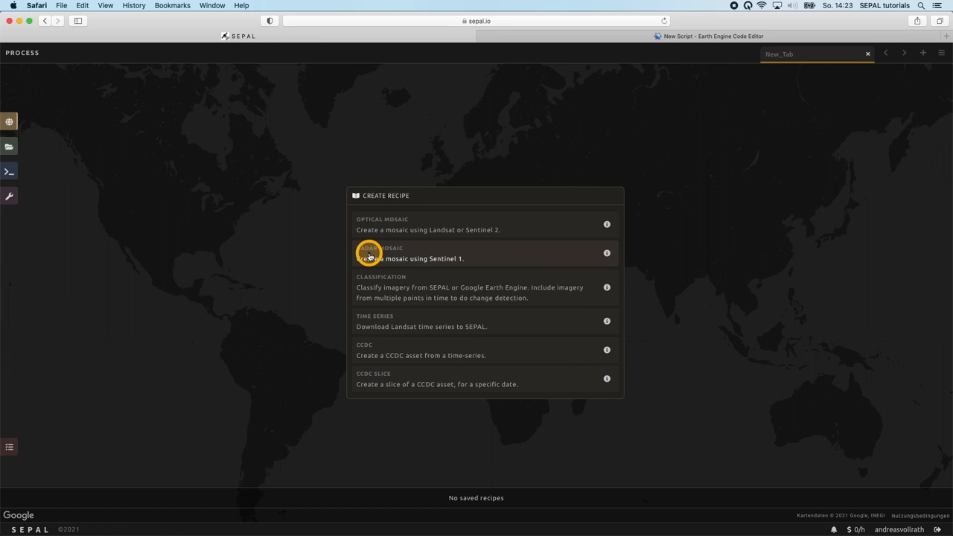
mouse_move(462, 261)
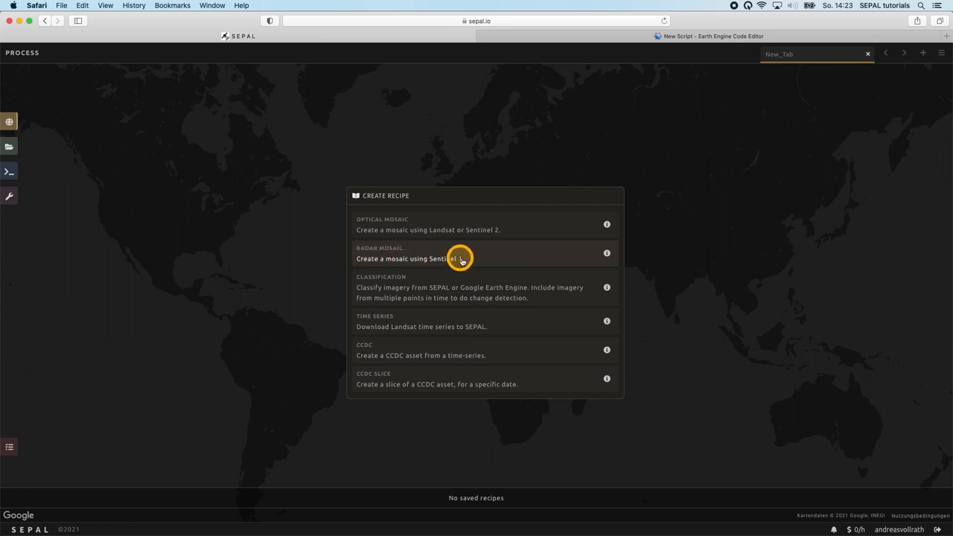
mouse_move(420, 259)
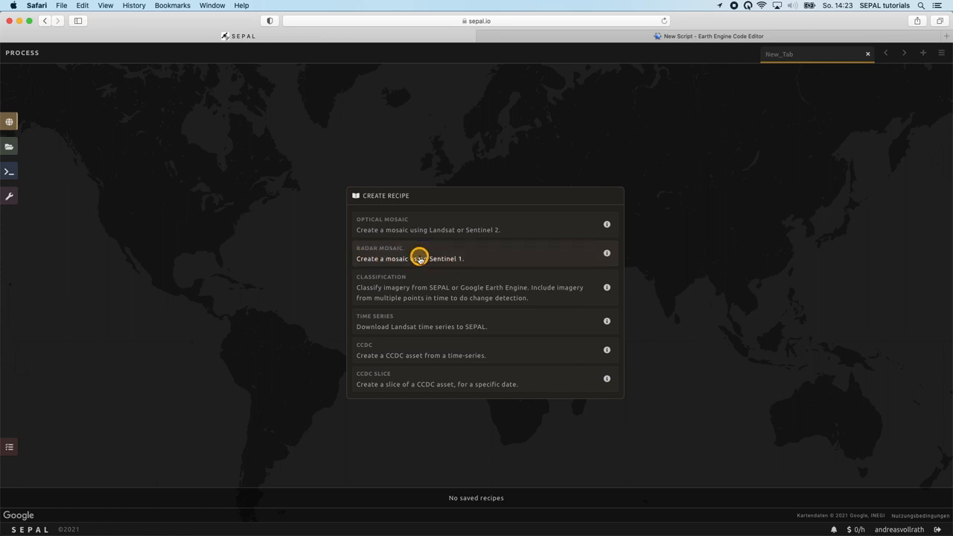
- Start a new radar mosaic recipe with Equatorial Guinea as its country area of interest
click(409, 253)
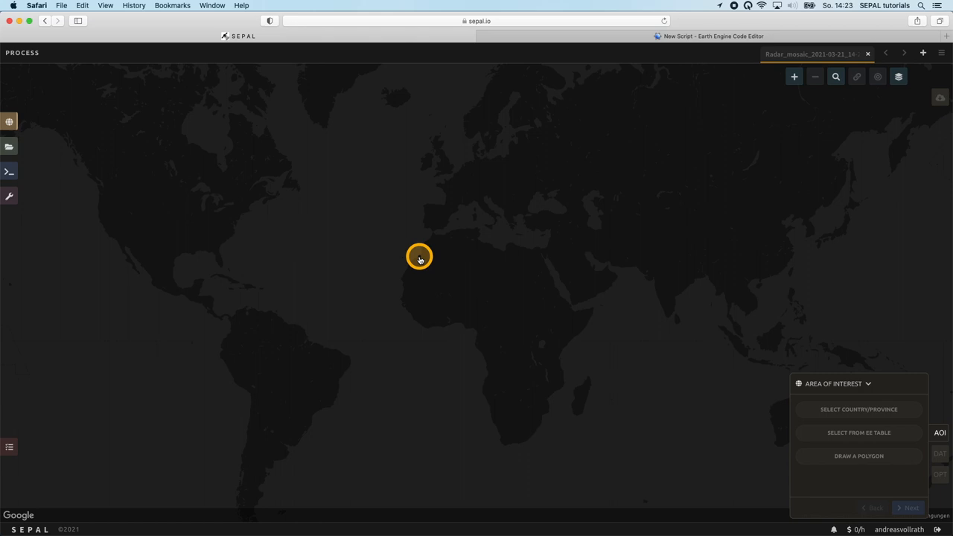
mouse_move(709, 417)
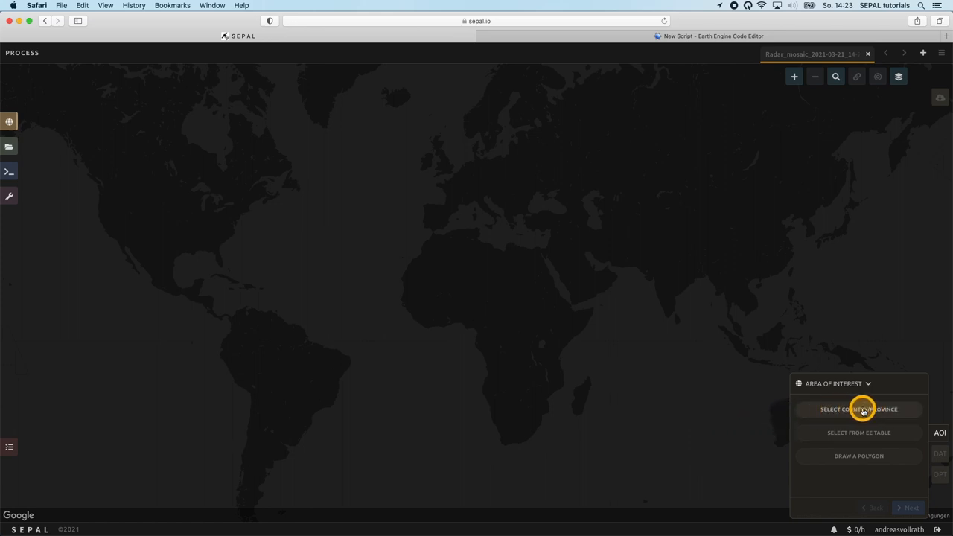
mouse_move(858, 432)
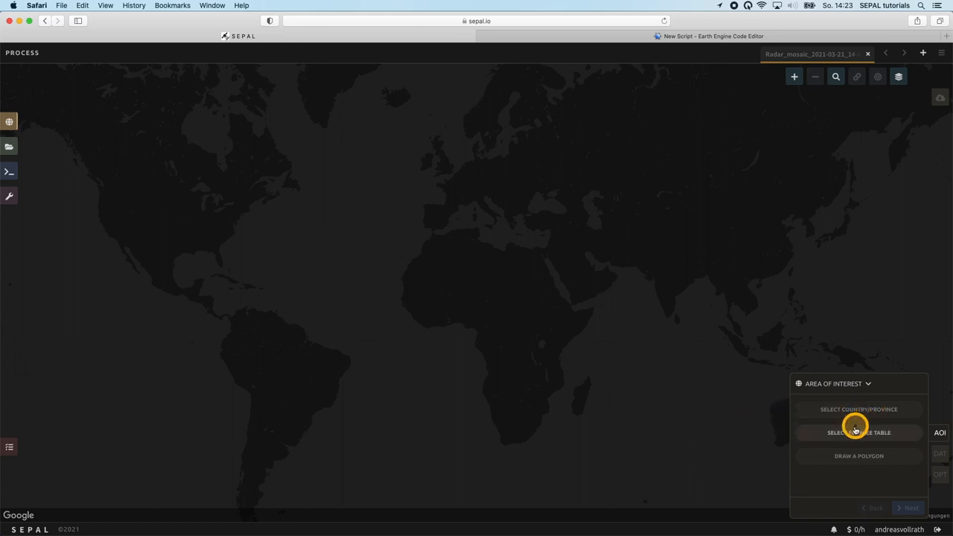
mouse_move(879, 436)
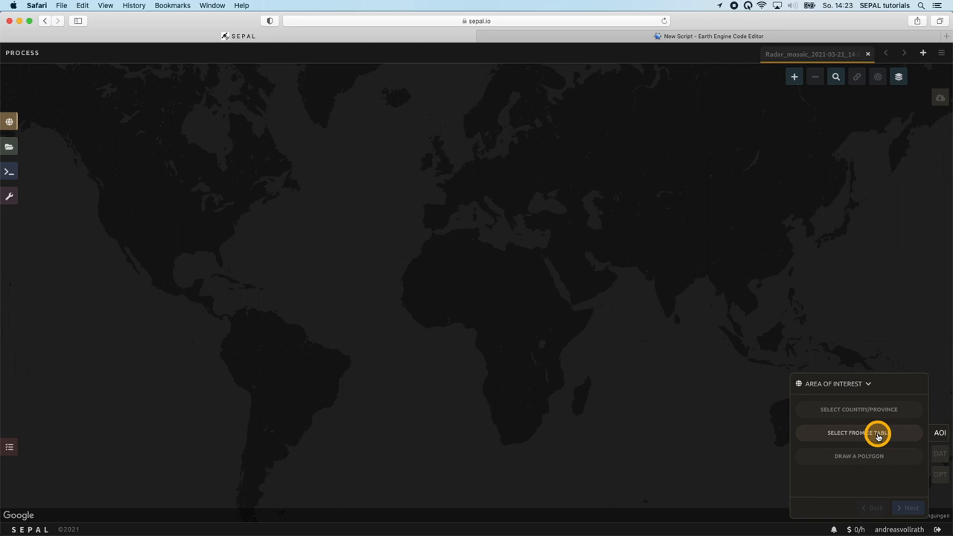
mouse_move(822, 468)
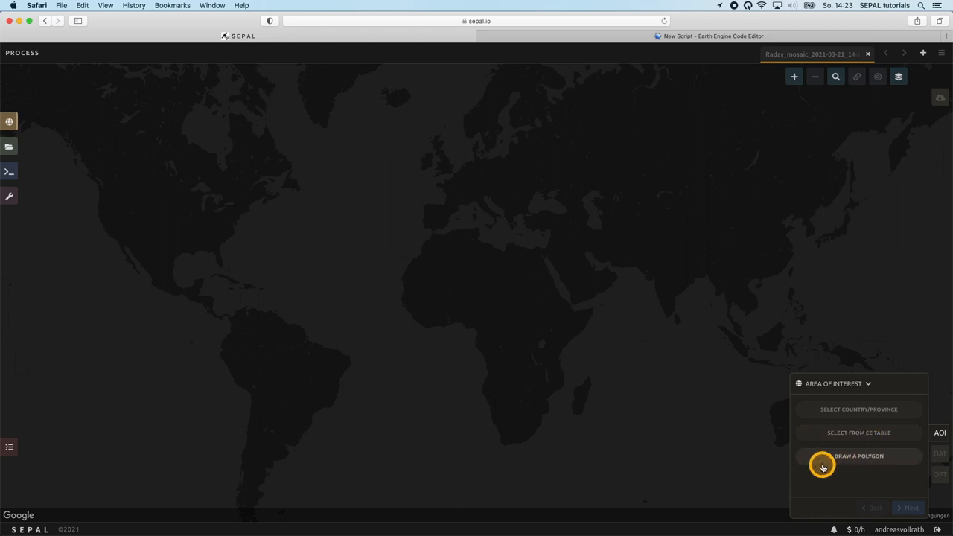
mouse_move(858, 408)
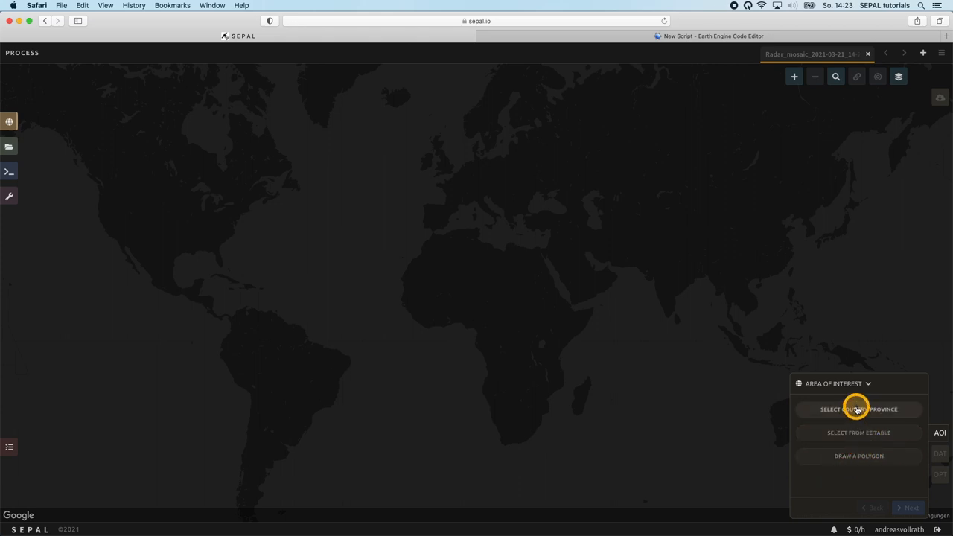
click(858, 408)
text(eq)
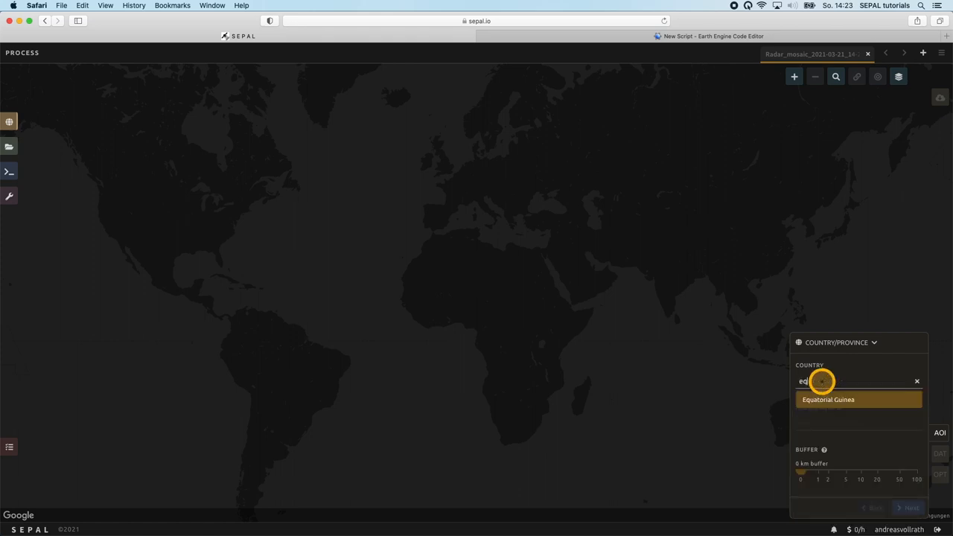
click(829, 399)
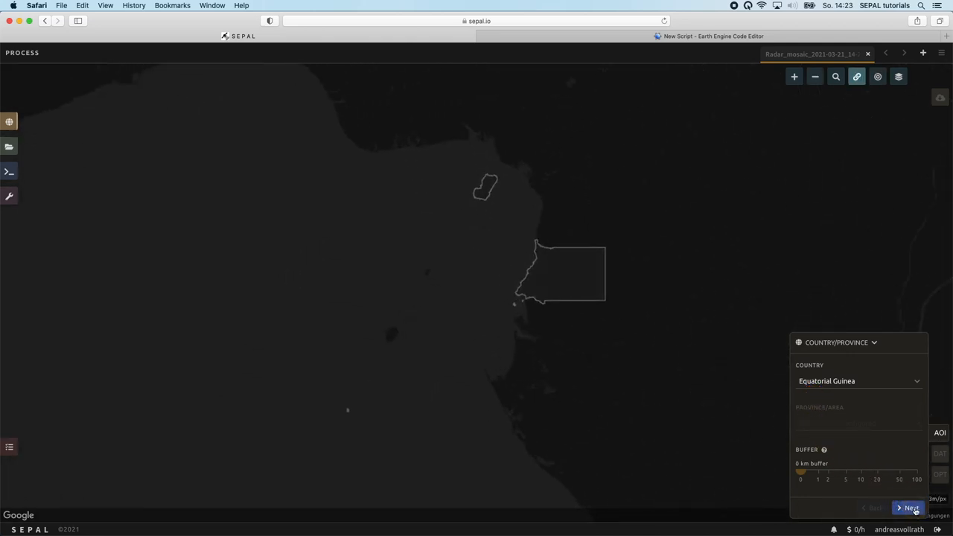
- Set the mosaic dates to a single target date of 15 February 2021
click(909, 508)
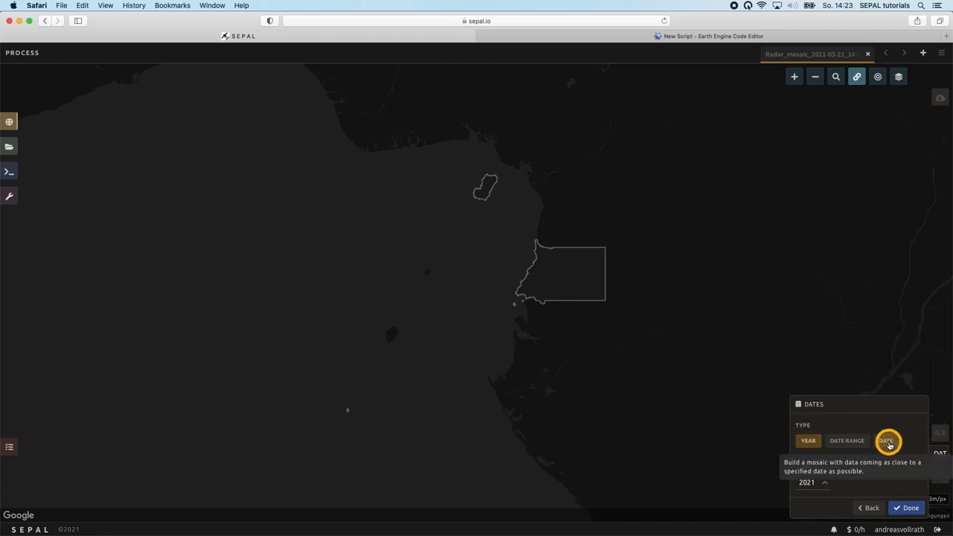
click(886, 441)
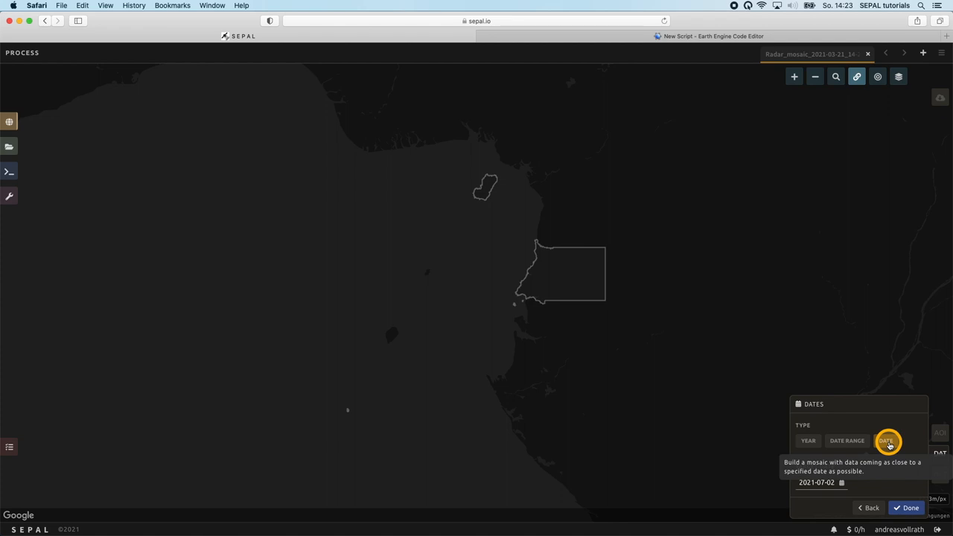
click(885, 441)
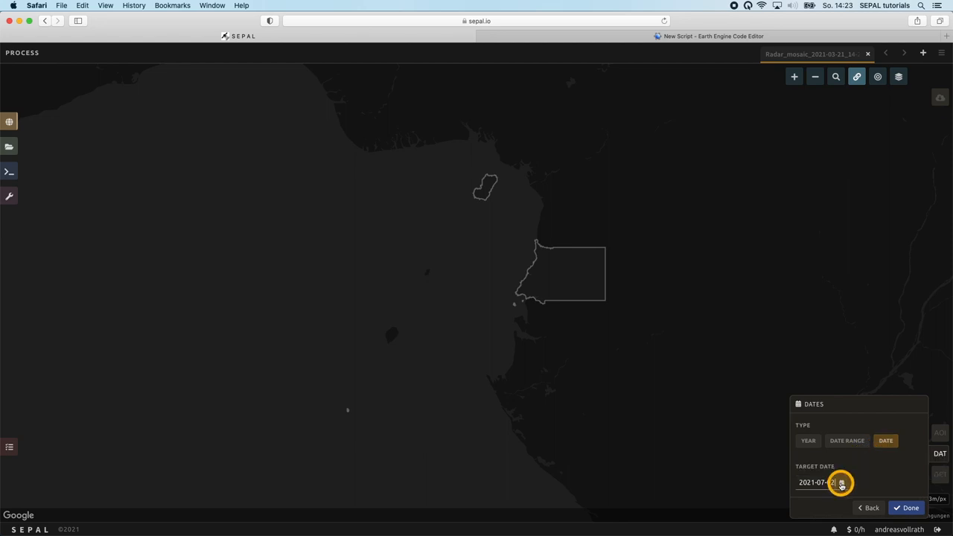
click(841, 482)
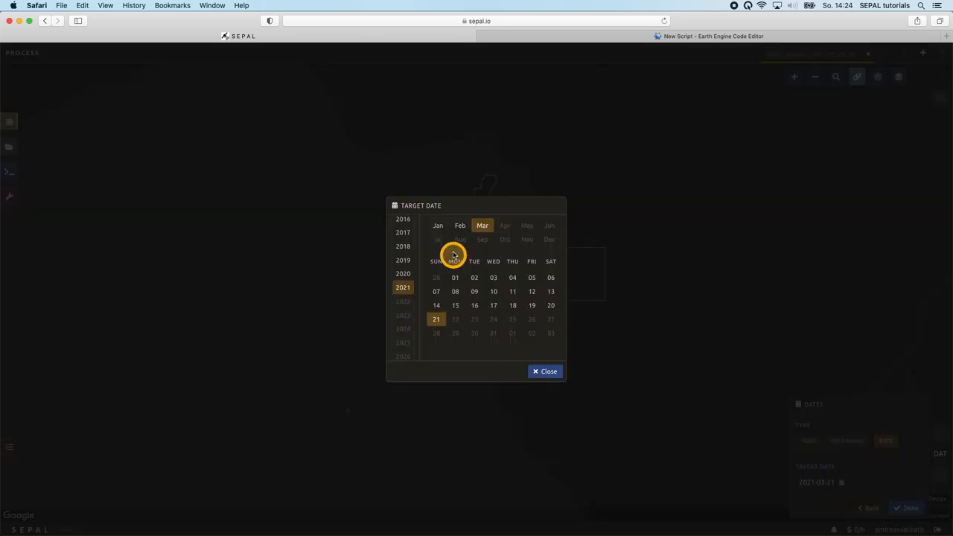
click(460, 227)
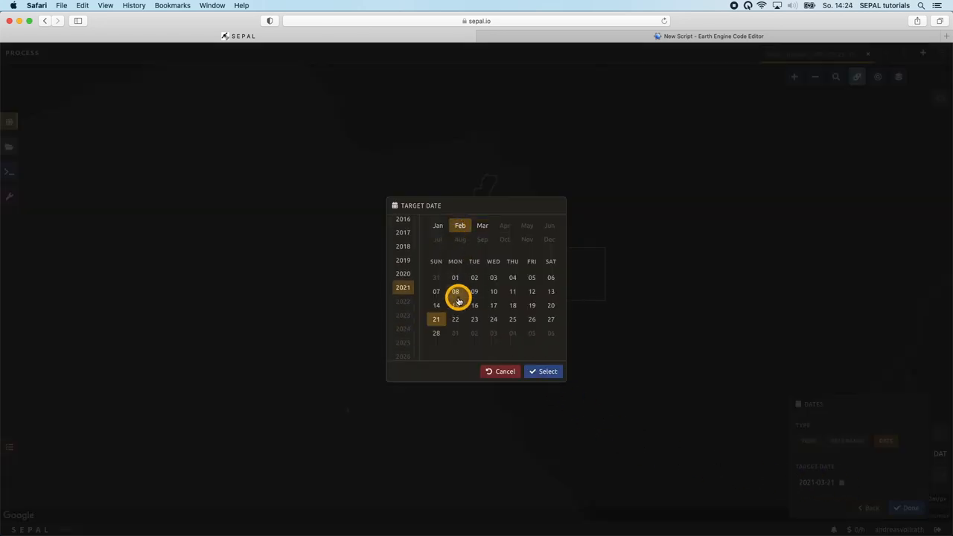
click(456, 306)
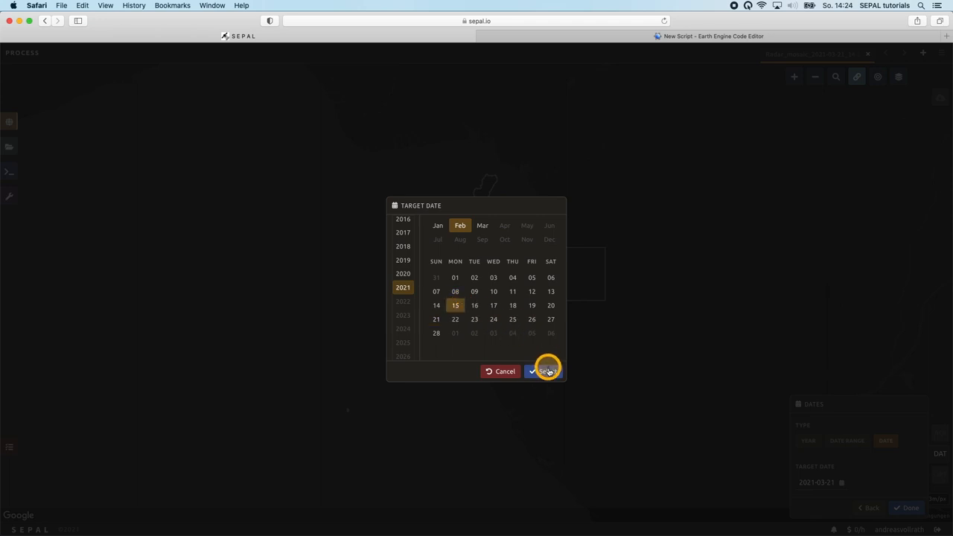
click(543, 371)
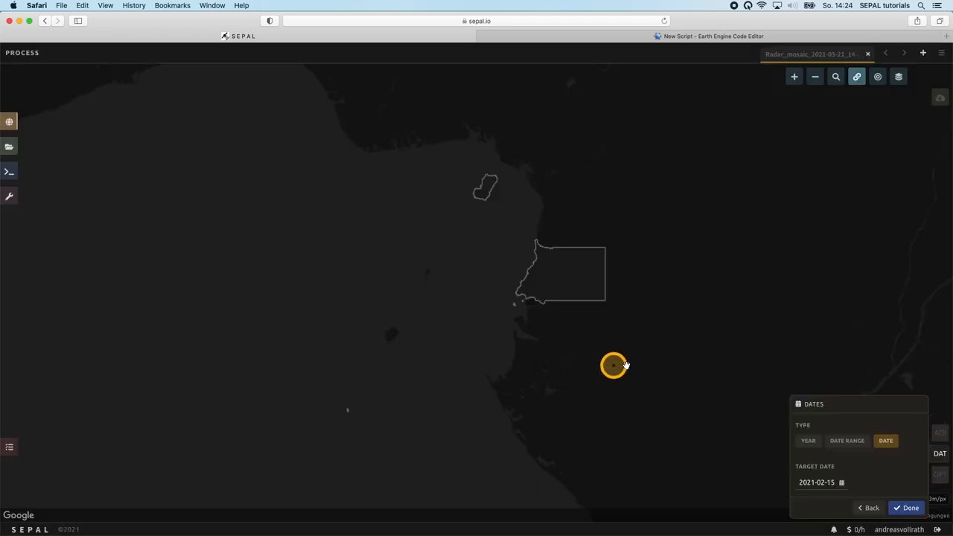
click(907, 508)
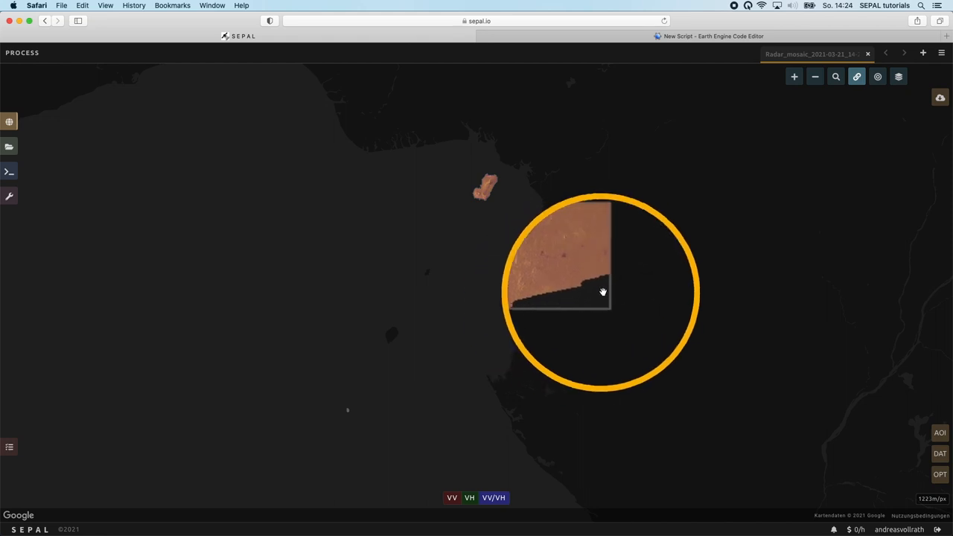
click(603, 290)
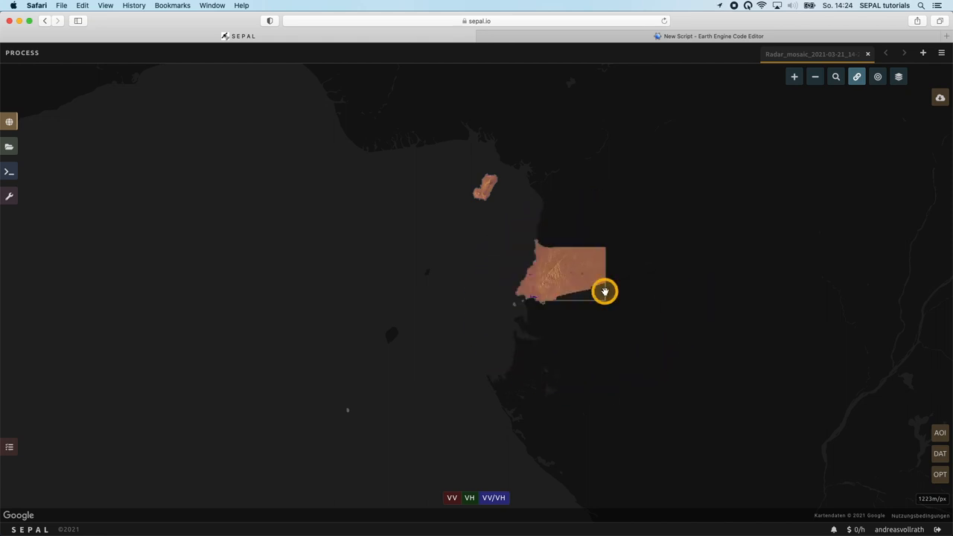
mouse_move(819, 439)
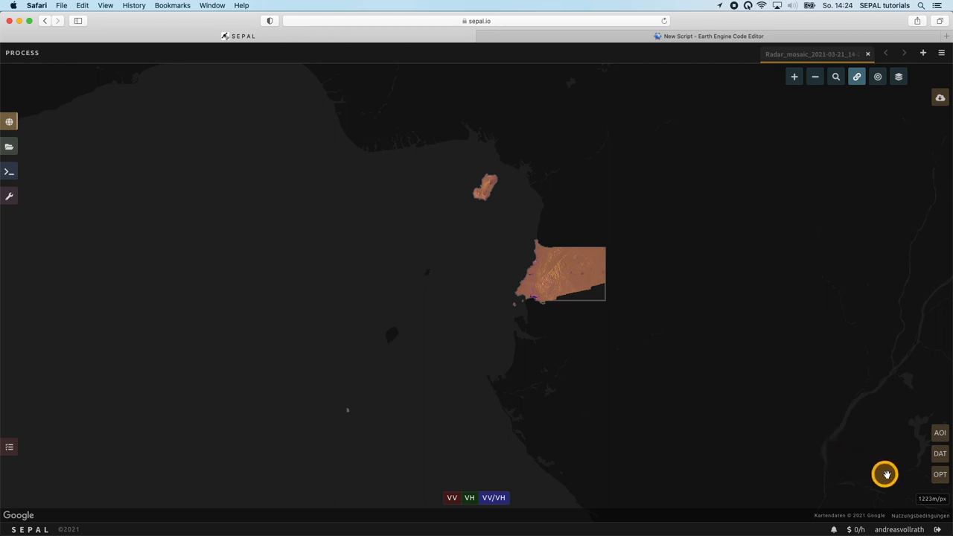
- Include descending orbit scenes in the mosaic options and apply the change
click(940, 473)
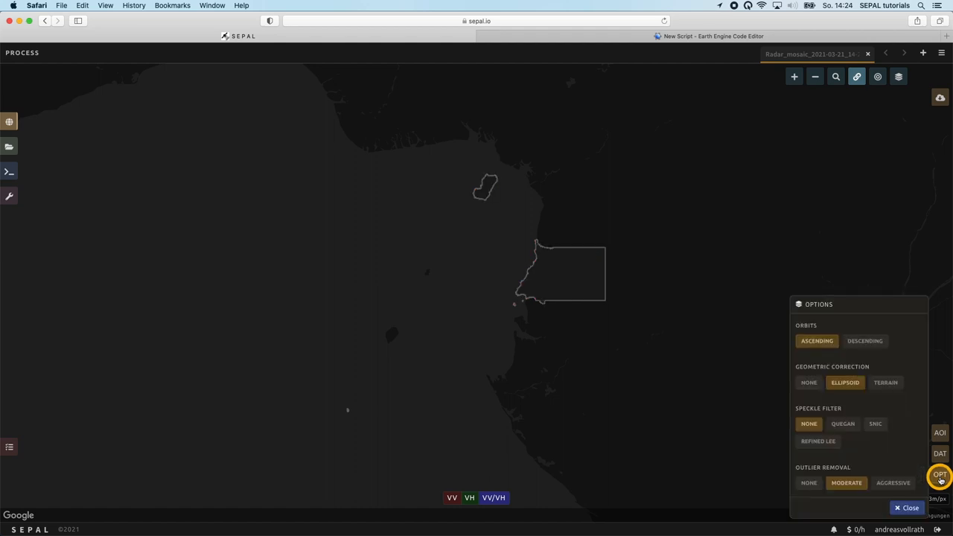
mouse_move(816, 341)
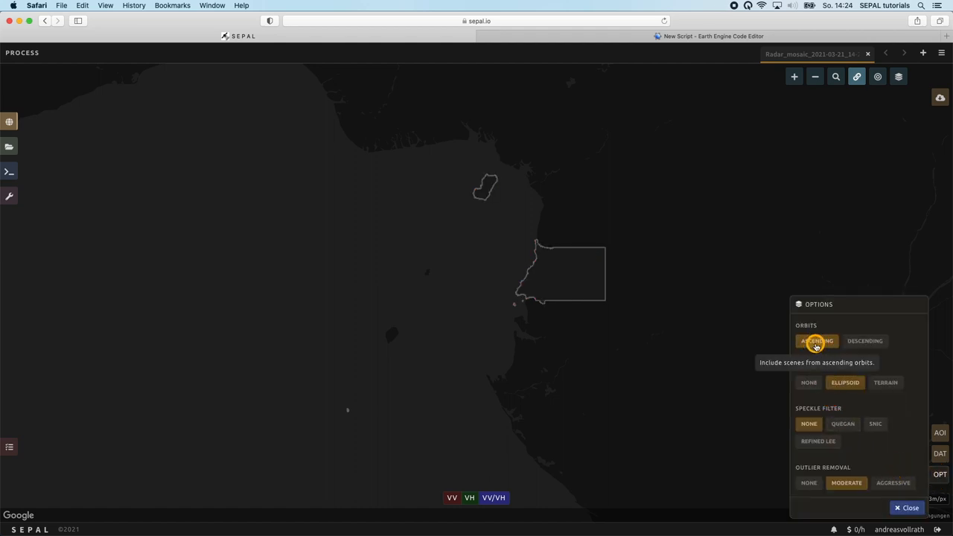
click(864, 341)
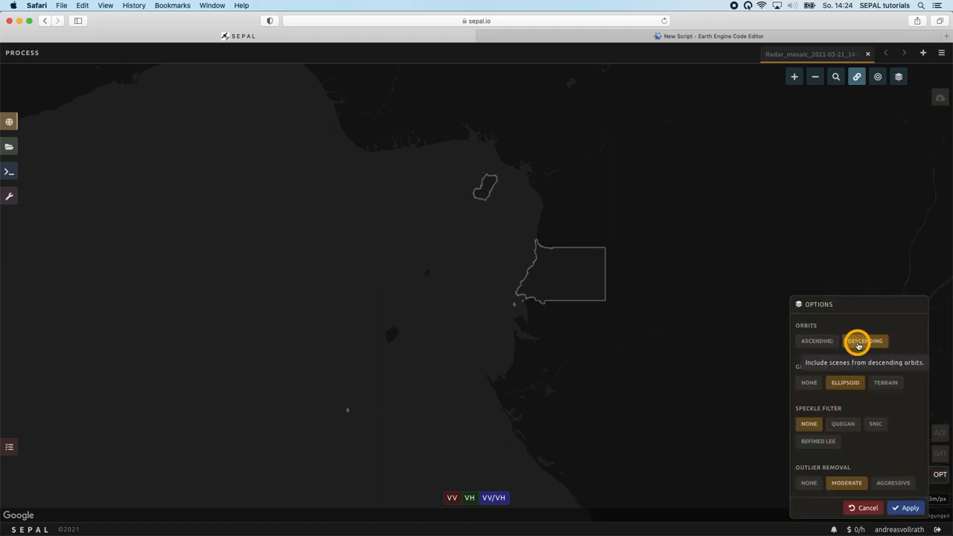
click(908, 507)
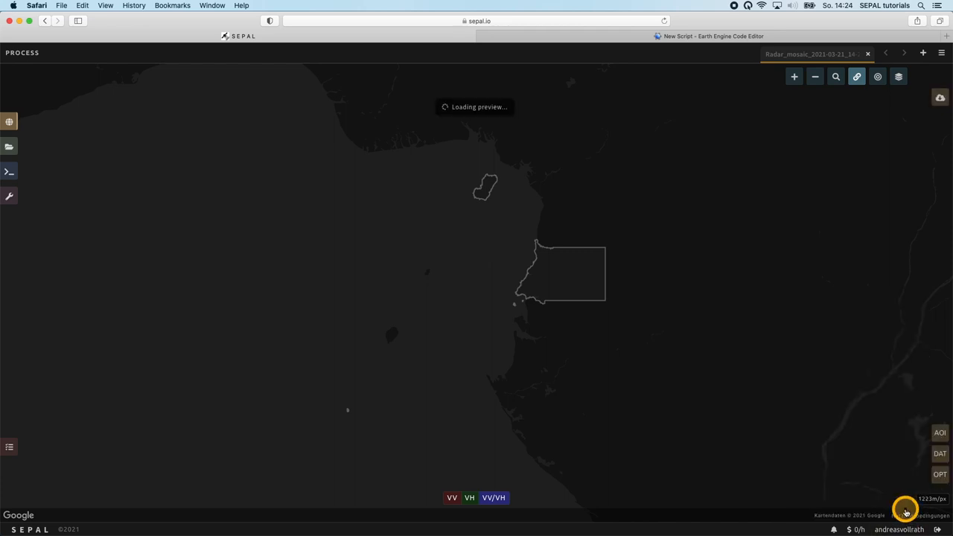
mouse_move(528, 383)
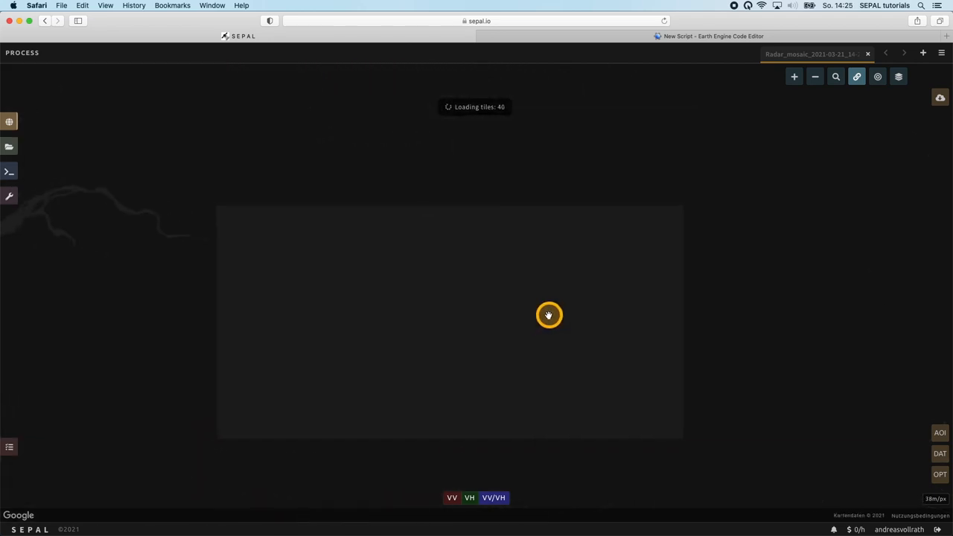
- Pan the map over the hilly terrain to inspect the loading preview tiles
drag(550, 316, 527, 327)
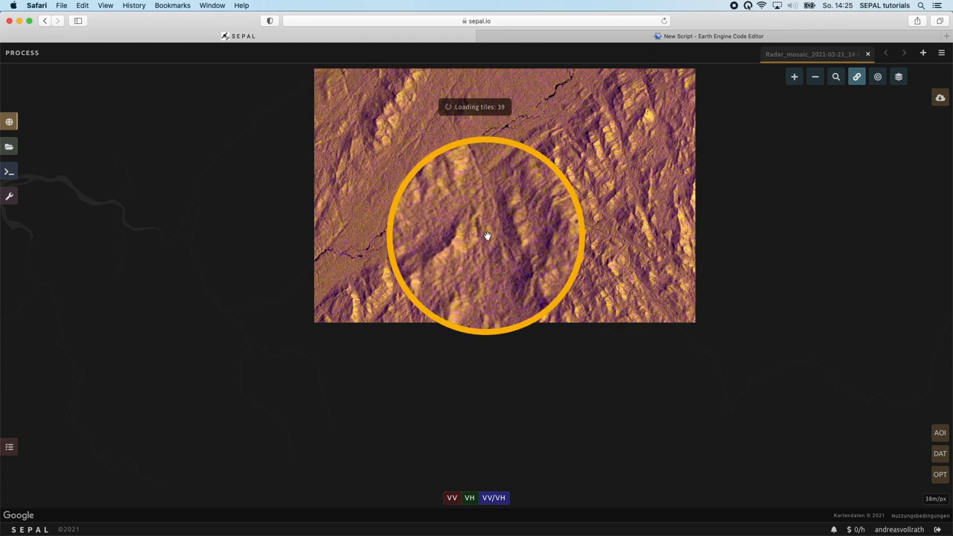
drag(488, 237, 411, 152)
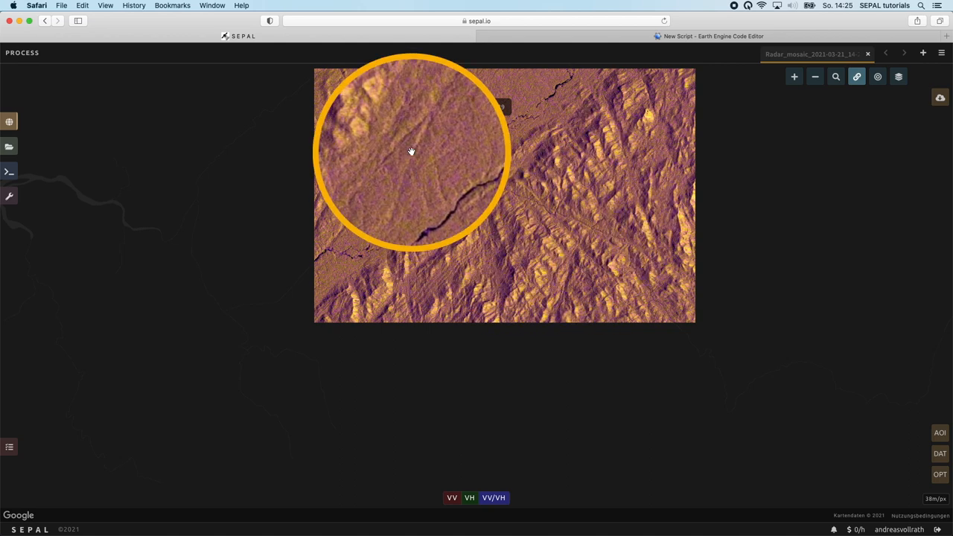
drag(409, 152, 396, 187)
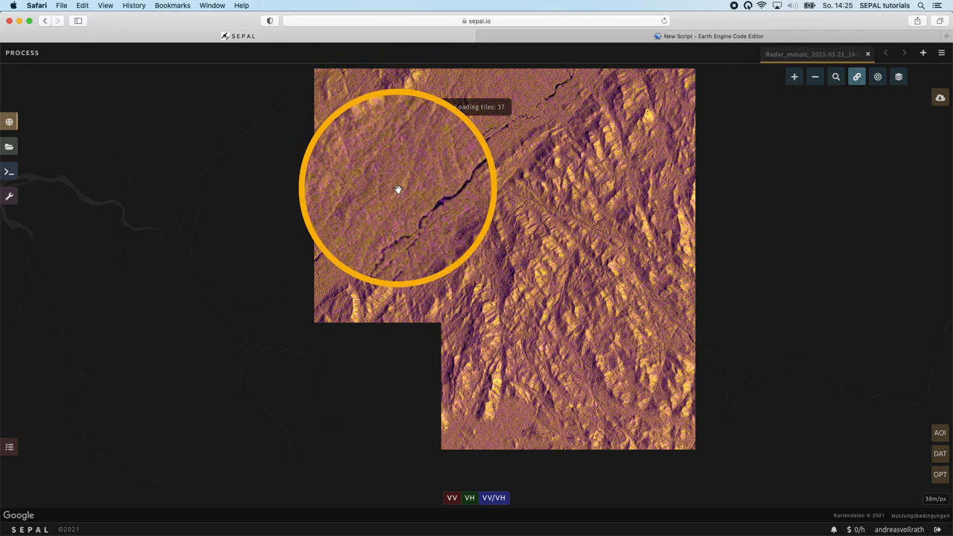
drag(399, 188, 482, 330)
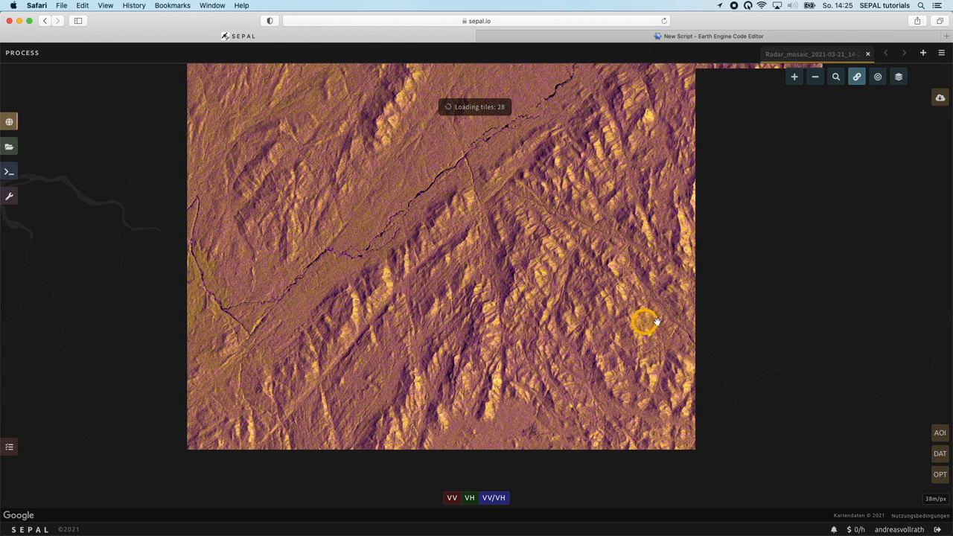
- Duplicate the current radar mosaic recipe from the recipe actions menu
click(941, 54)
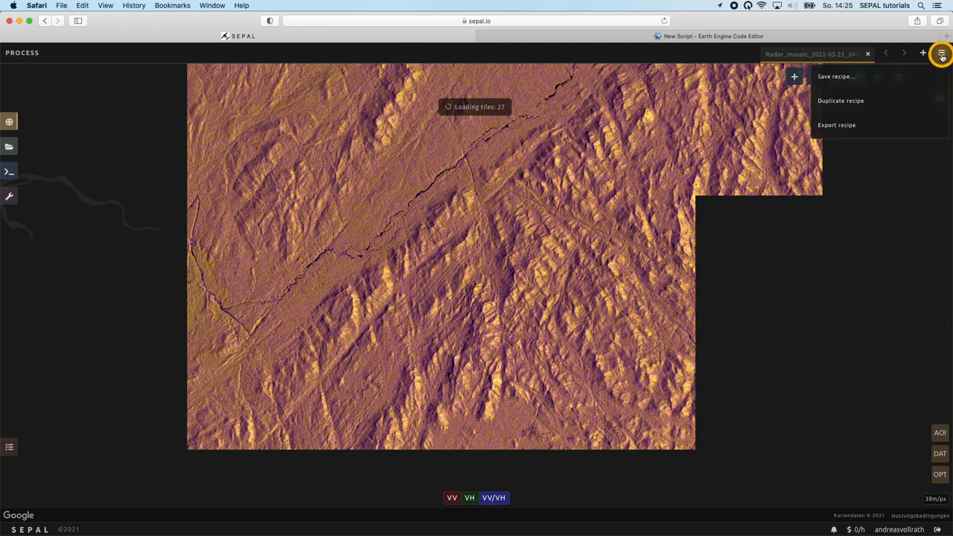
mouse_move(855, 101)
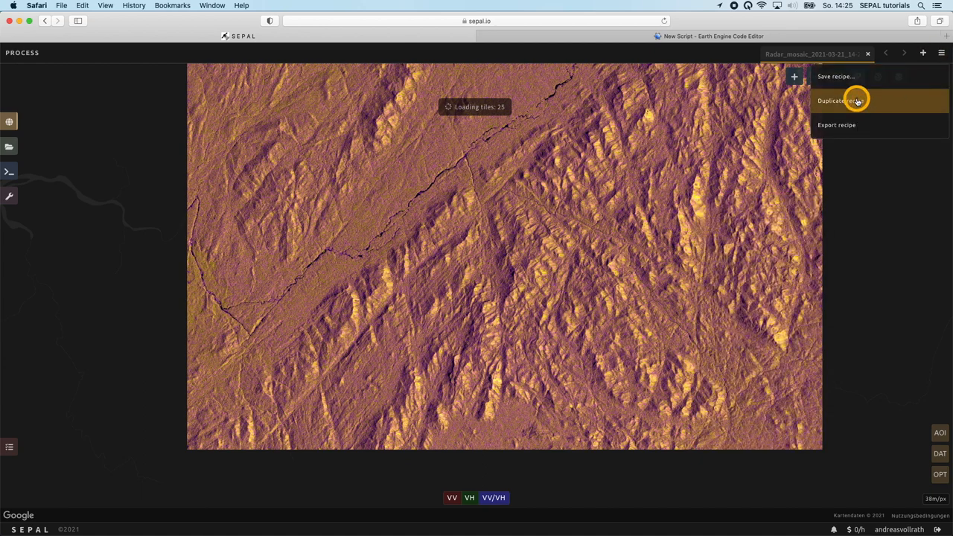
click(841, 101)
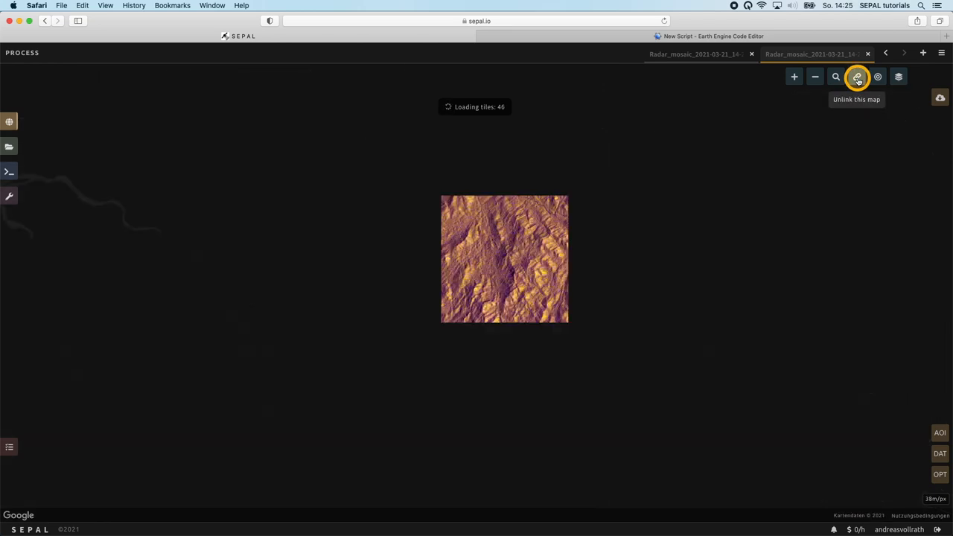
mouse_move(820, 137)
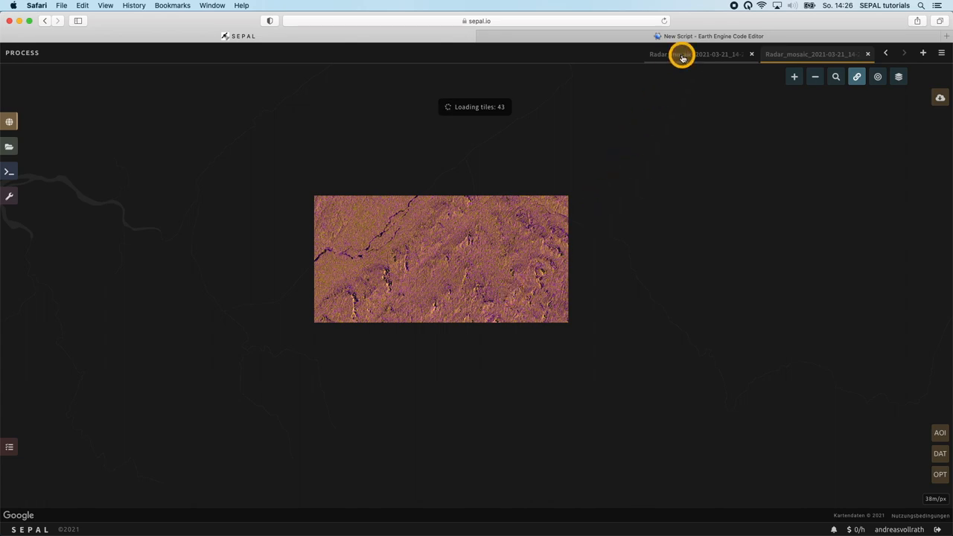
- Switch to the original recipe and pan around to compare the radar texture over the hills
click(810, 53)
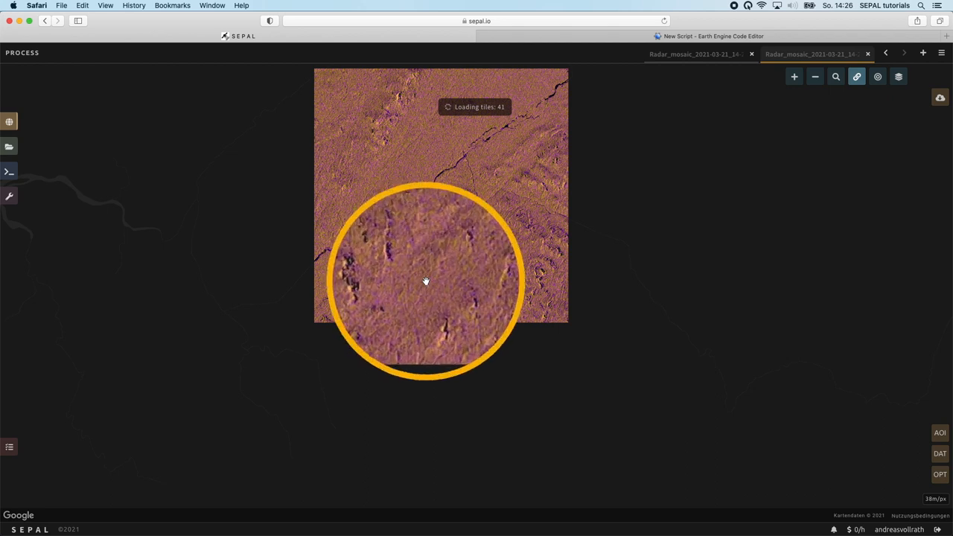
drag(426, 281, 384, 188)
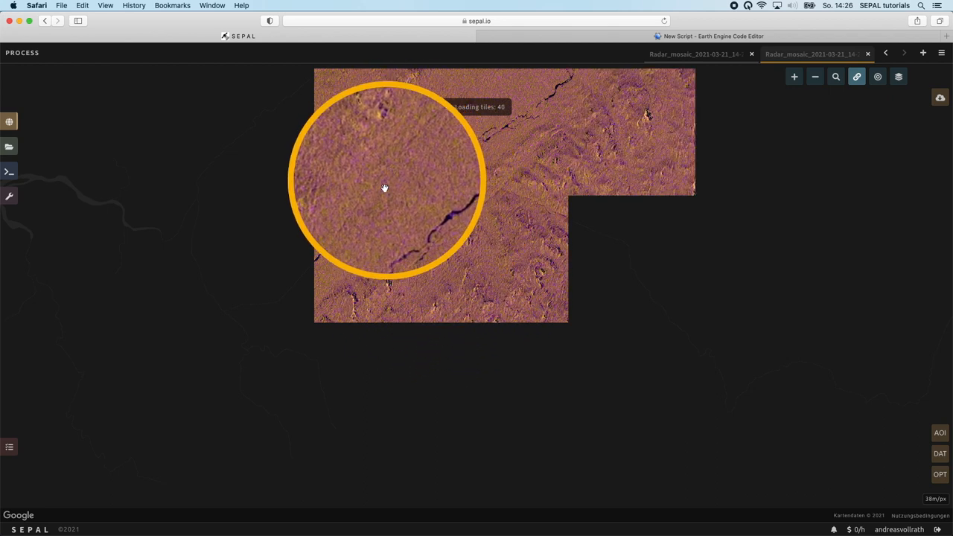
drag(384, 188, 483, 269)
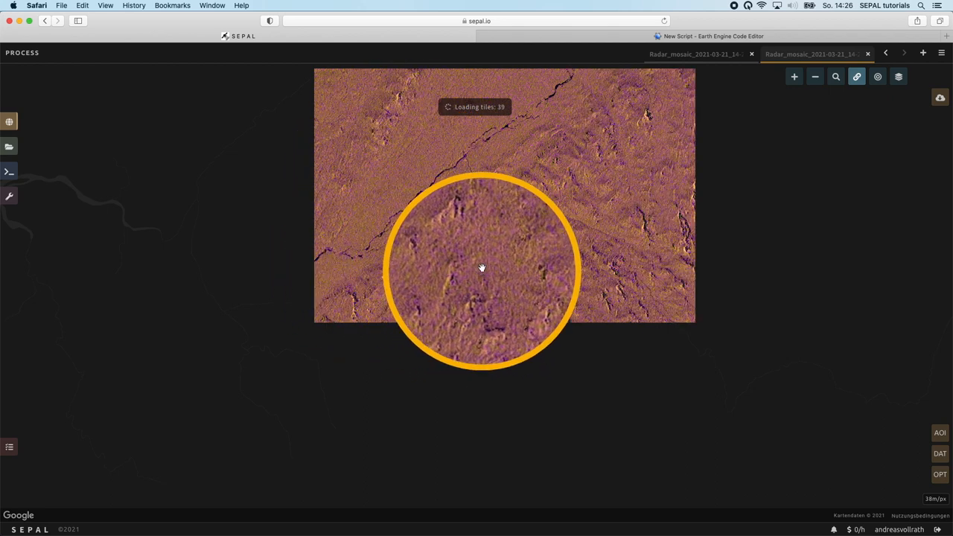
drag(482, 268, 378, 280)
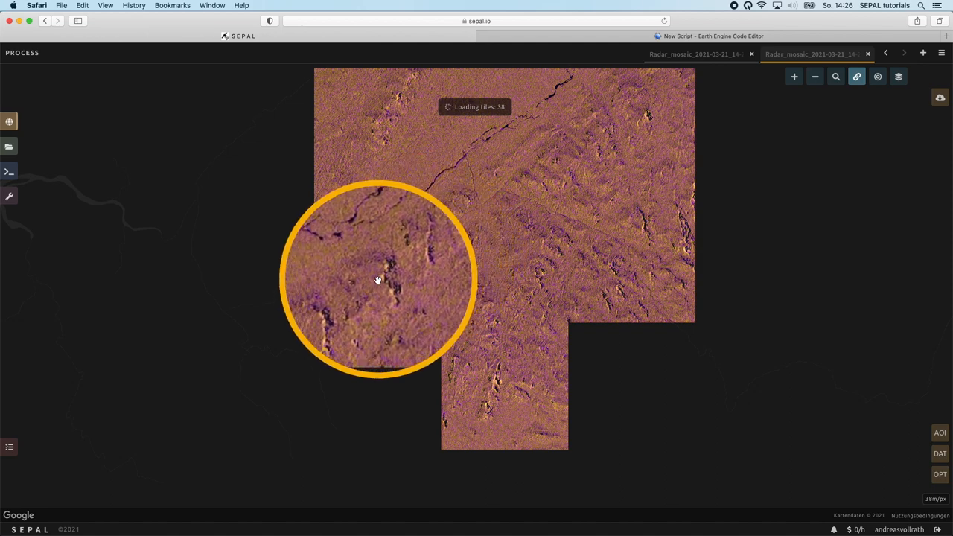
drag(378, 280, 578, 341)
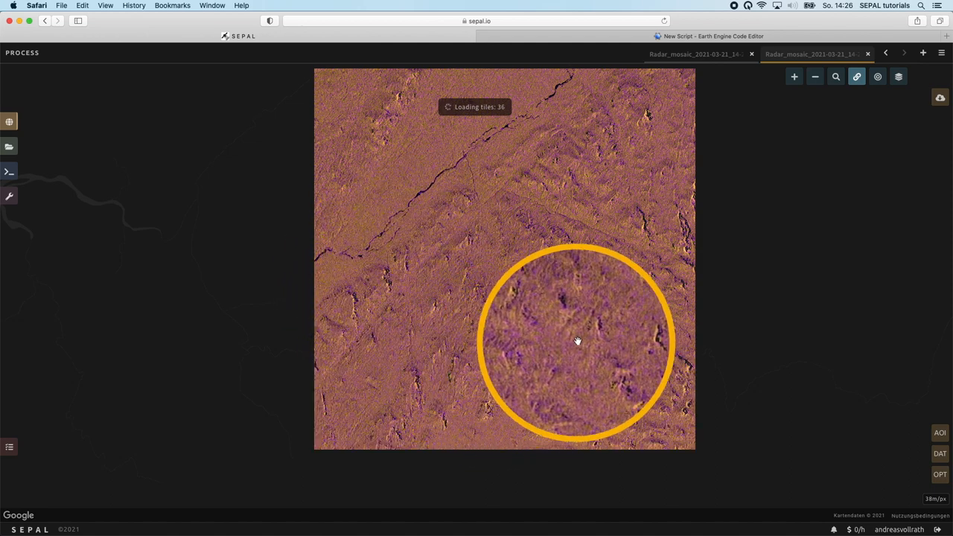
drag(578, 342, 447, 241)
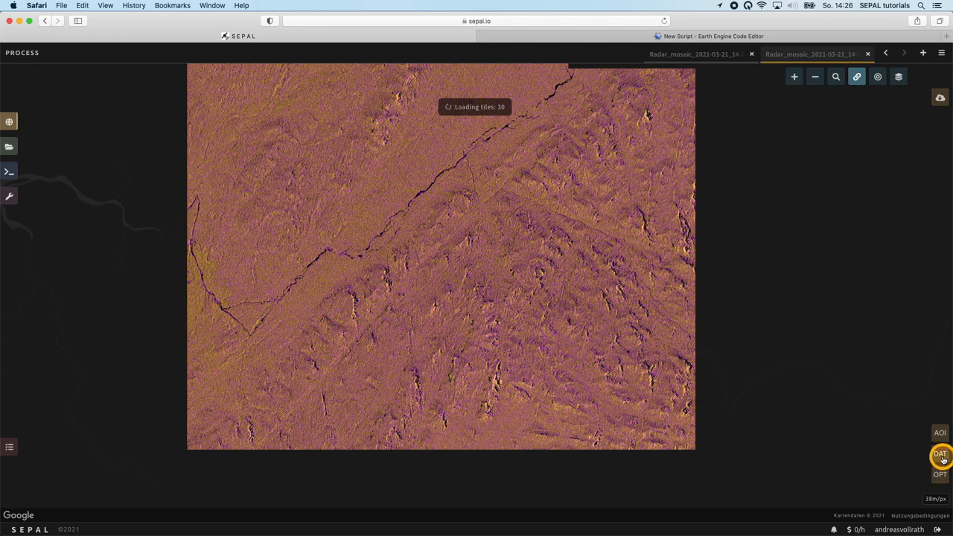
- Change the mosaic dates to the calendar year 2020 and apply
click(940, 453)
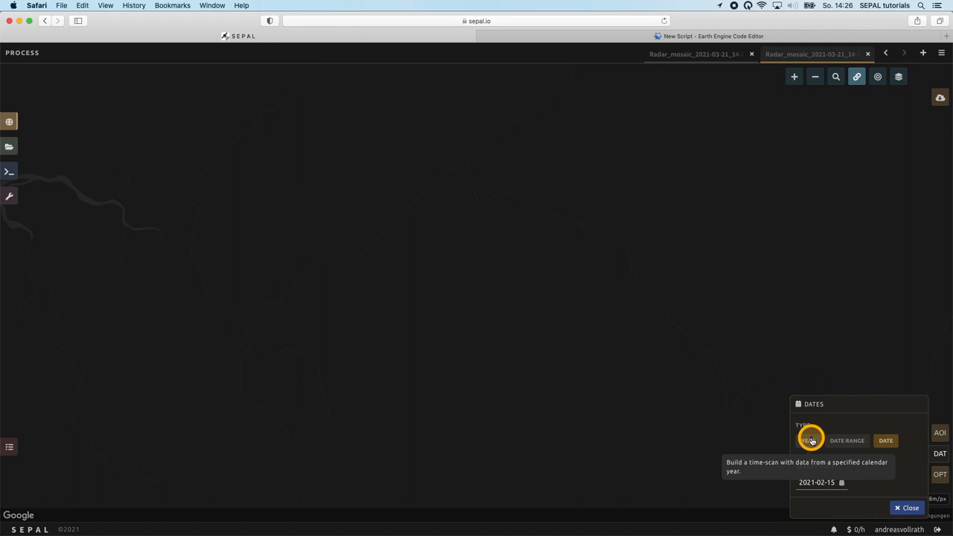
click(846, 441)
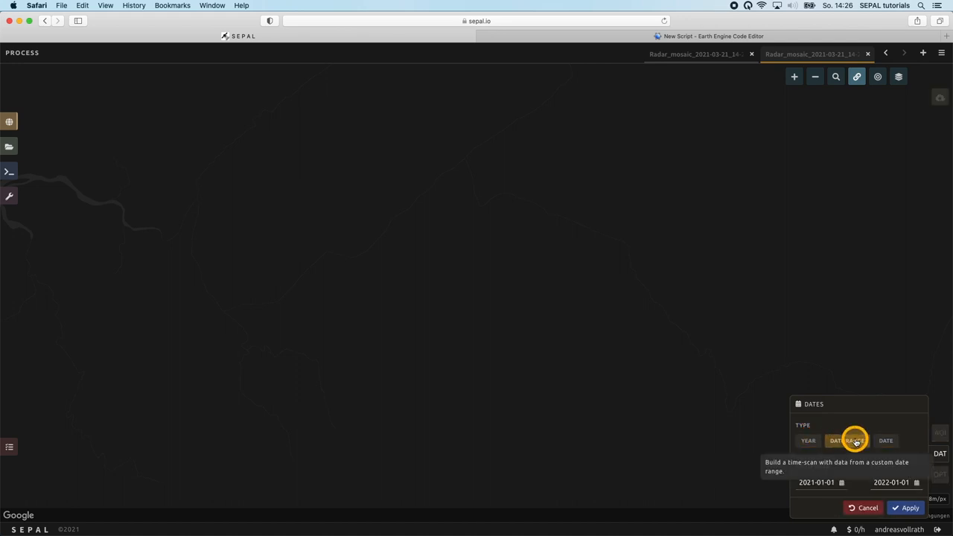
click(807, 440)
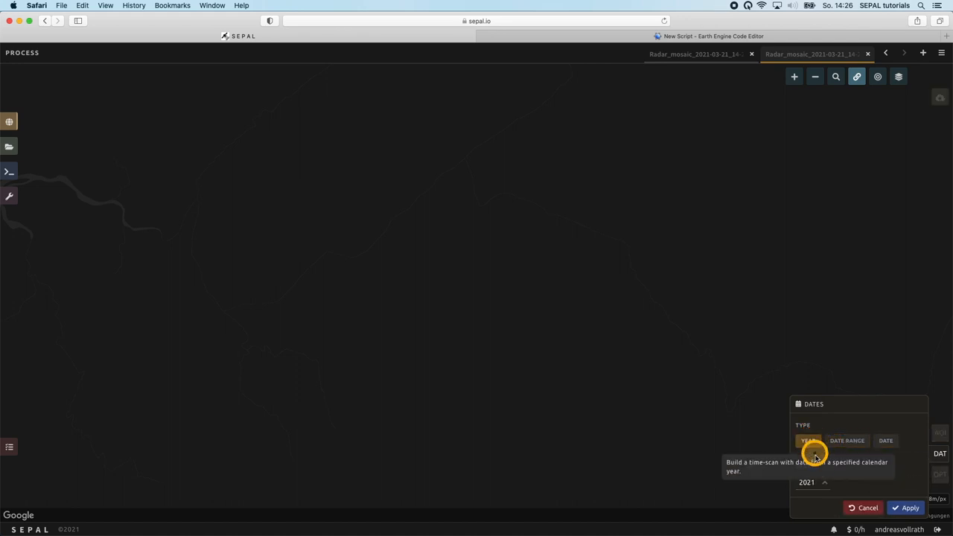
click(812, 482)
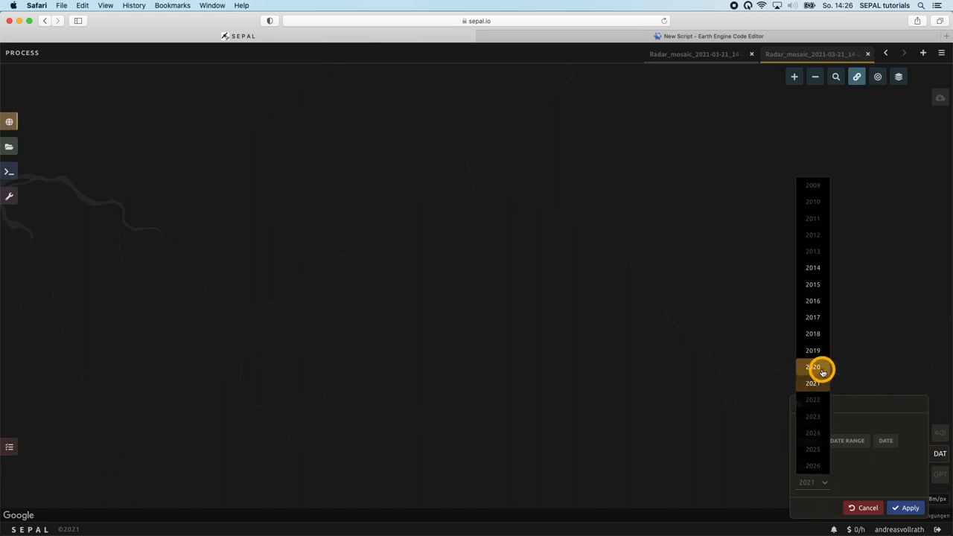
click(813, 367)
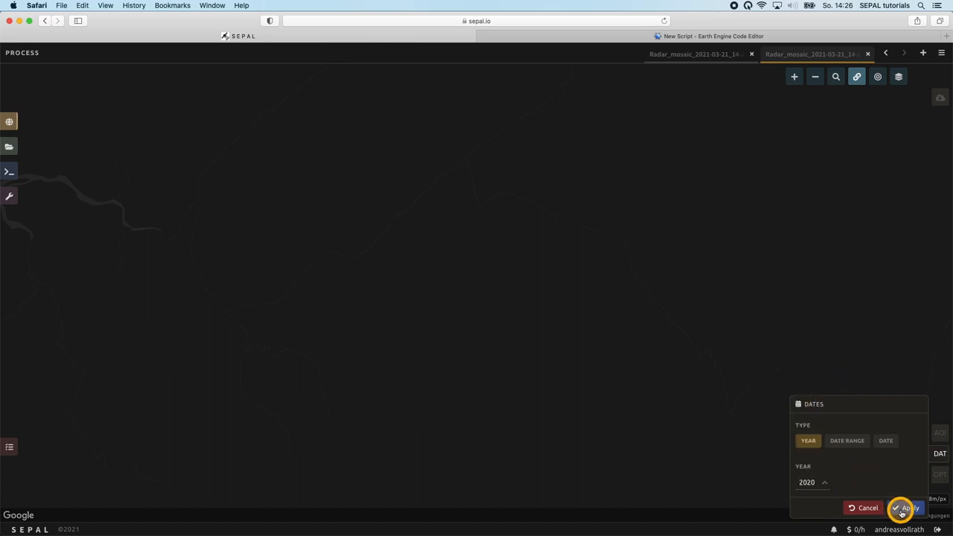
click(908, 508)
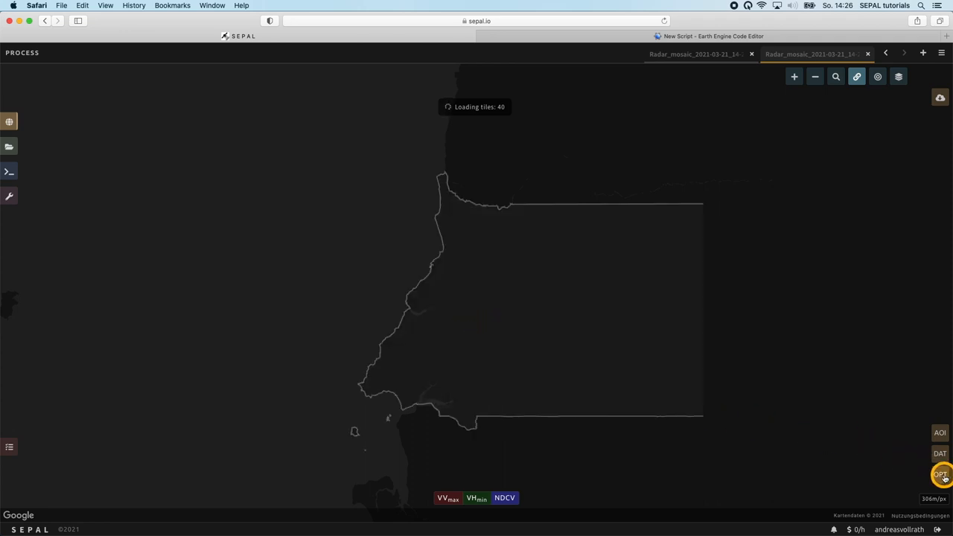
- Enable ascending orbits alongside descending in the mosaic options
click(940, 474)
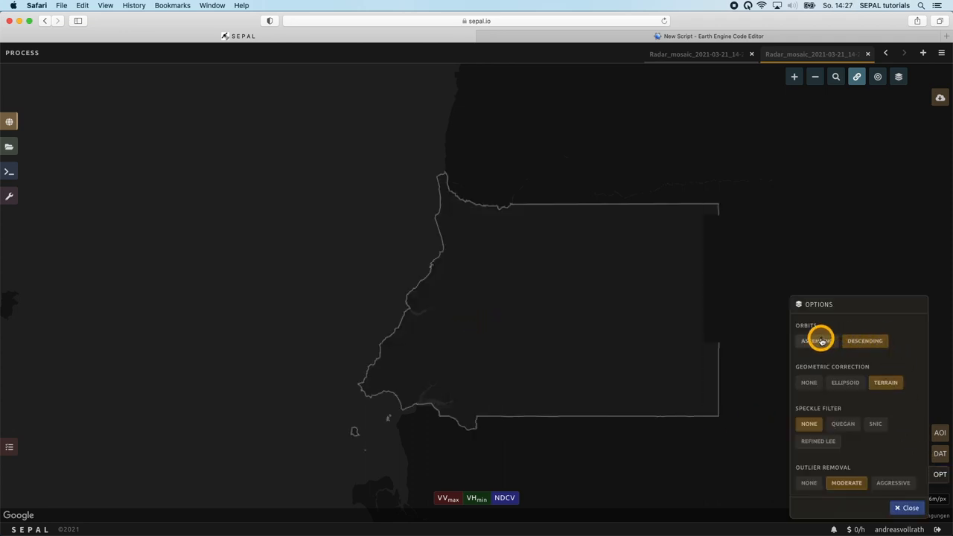
click(816, 340)
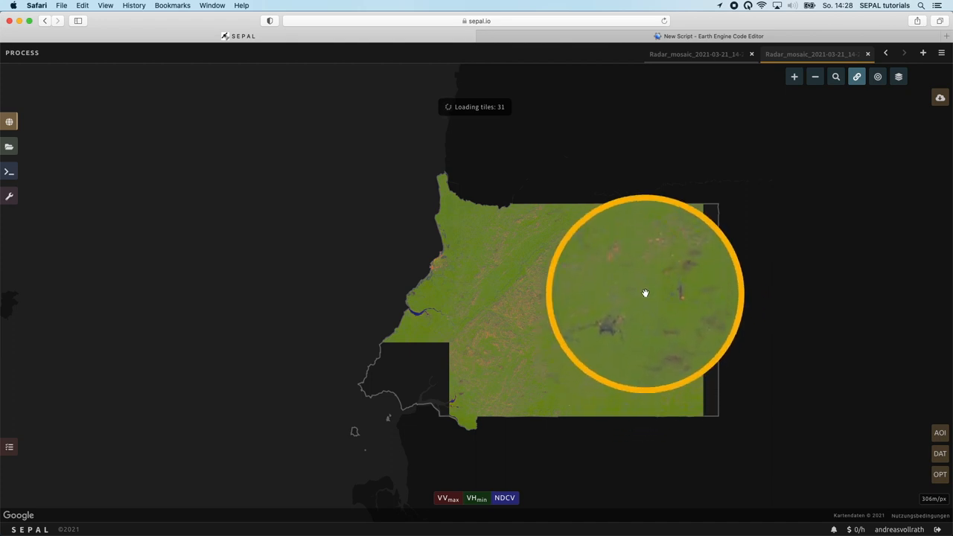
drag(646, 292, 673, 238)
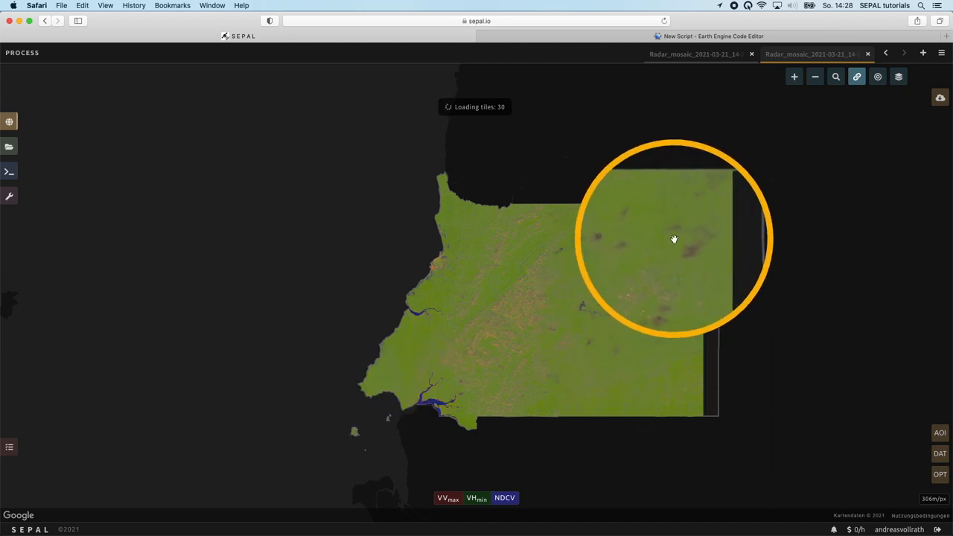
drag(674, 238, 603, 313)
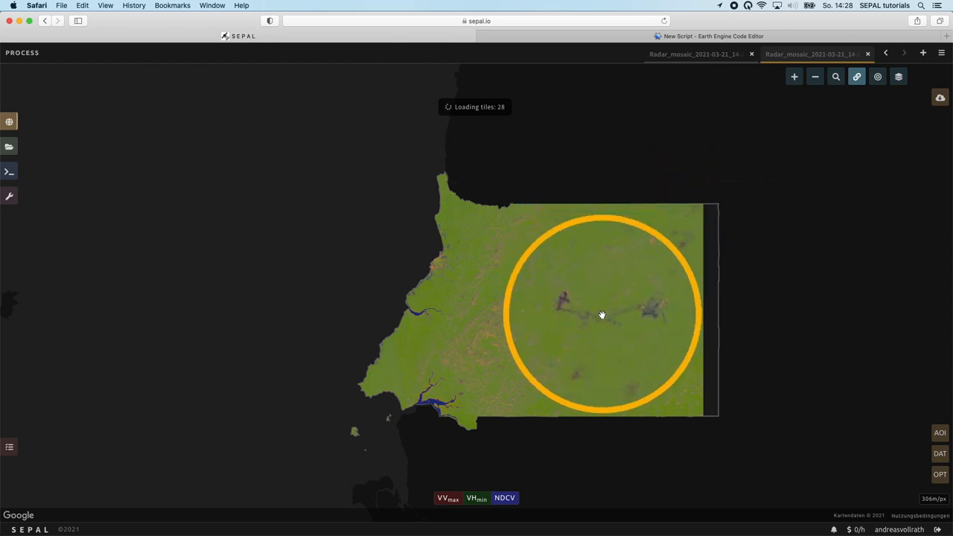
drag(601, 315, 624, 356)
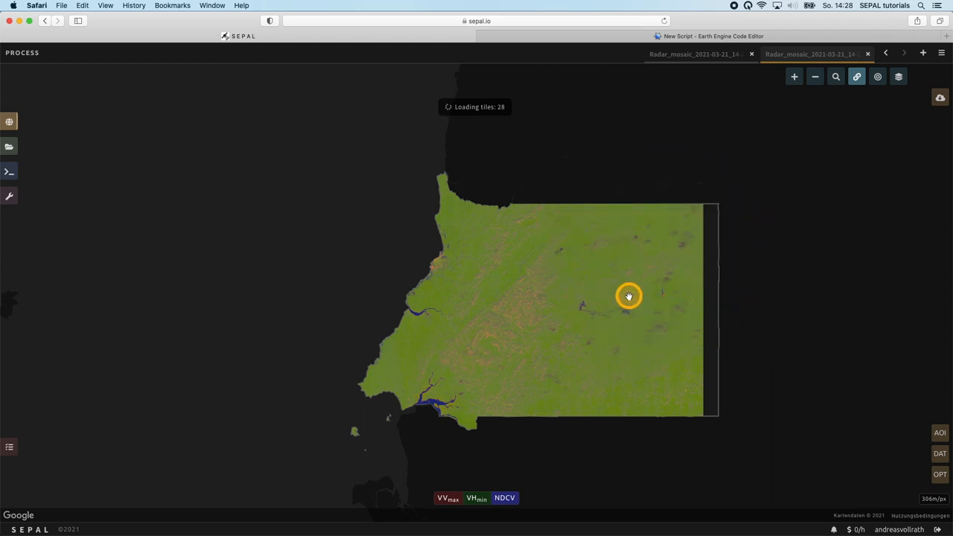
- Turn off outlier removal in the options and pan over the re-rendered mosaic
click(940, 473)
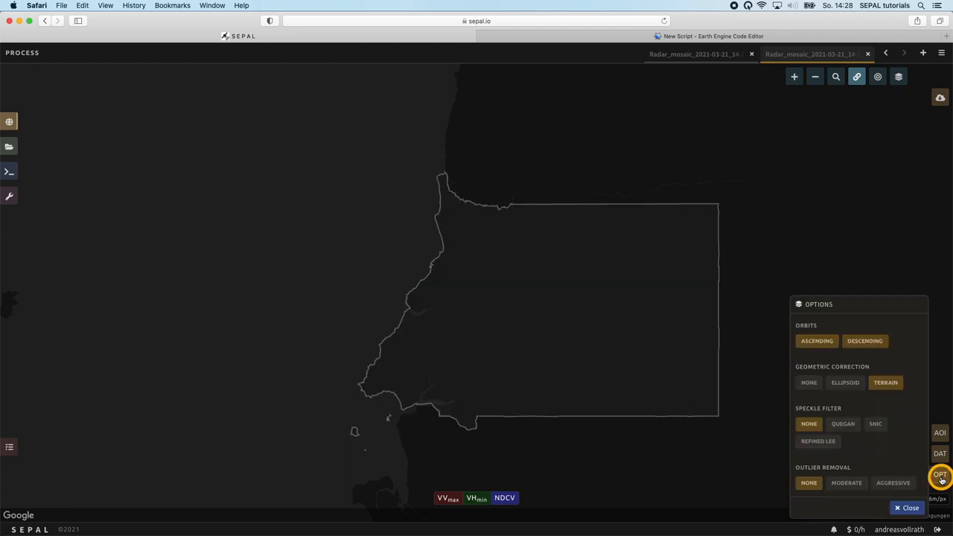
click(846, 482)
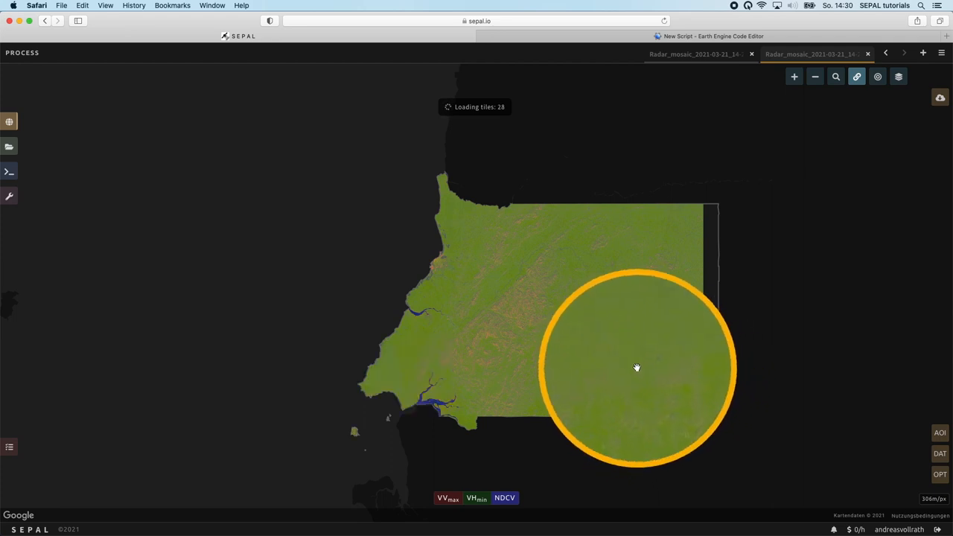
drag(638, 367, 603, 250)
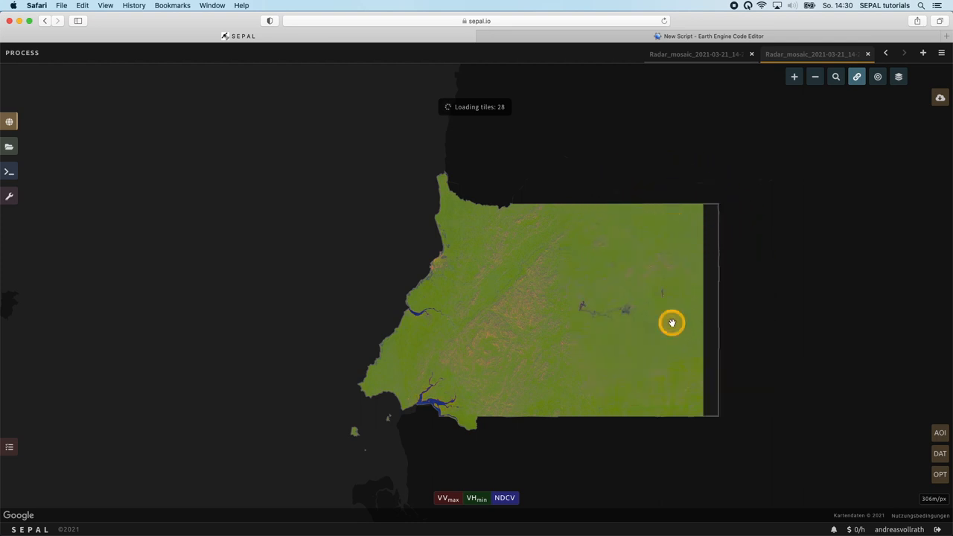
mouse_move(596, 376)
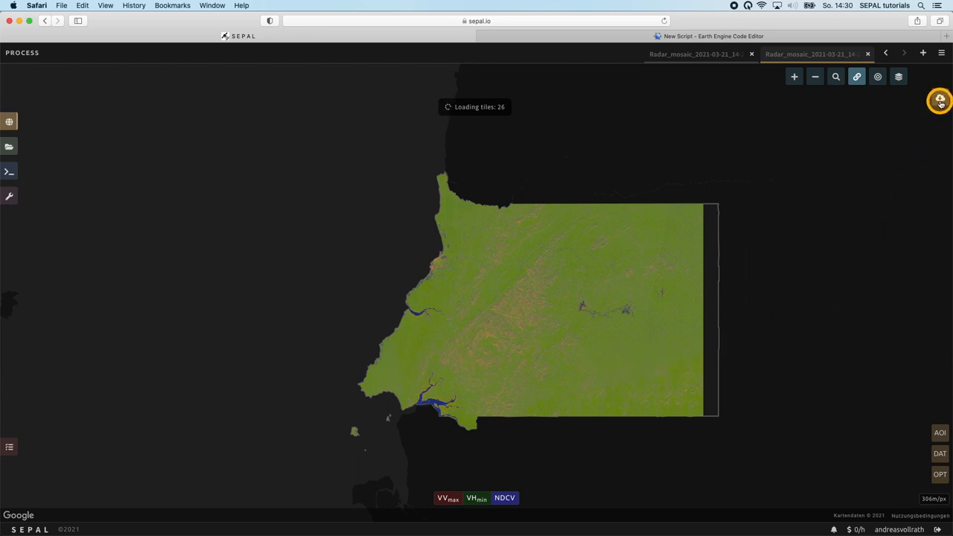
- Retrieve the mosaic to a Google Earth Engine asset at 20-meter scale
click(940, 100)
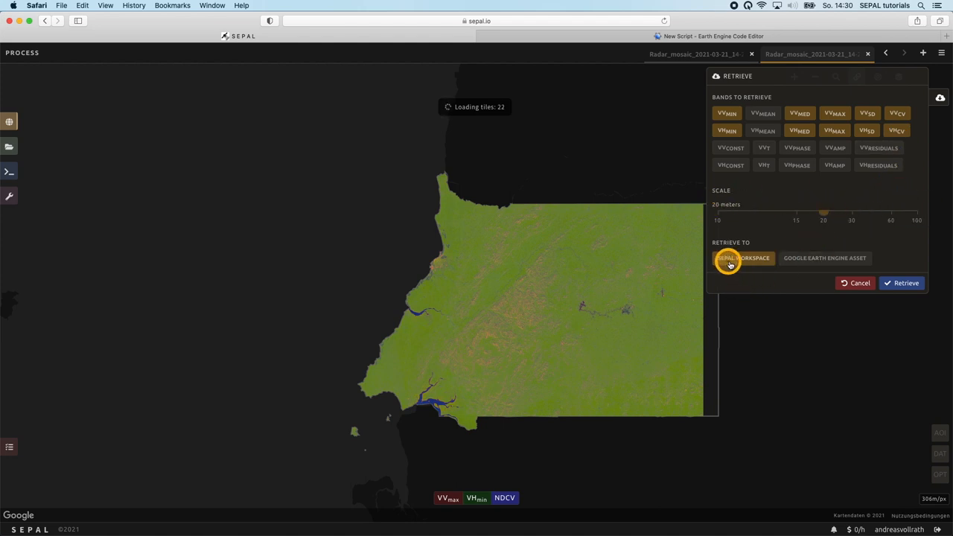
mouse_move(747, 262)
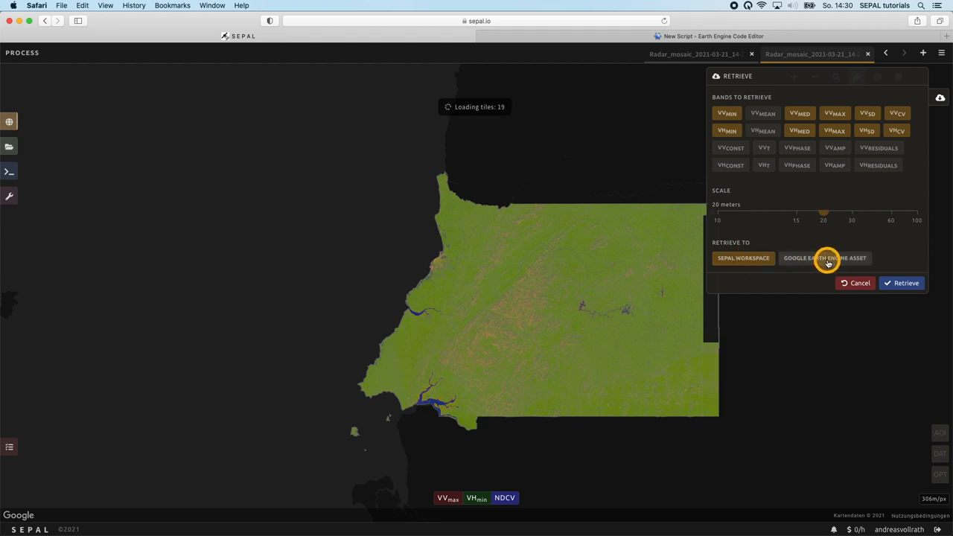
click(825, 258)
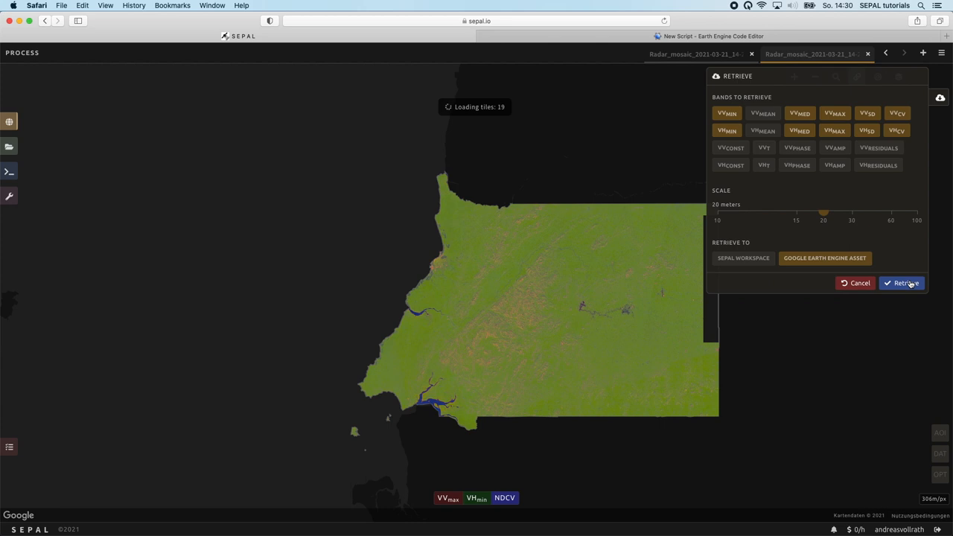
click(908, 283)
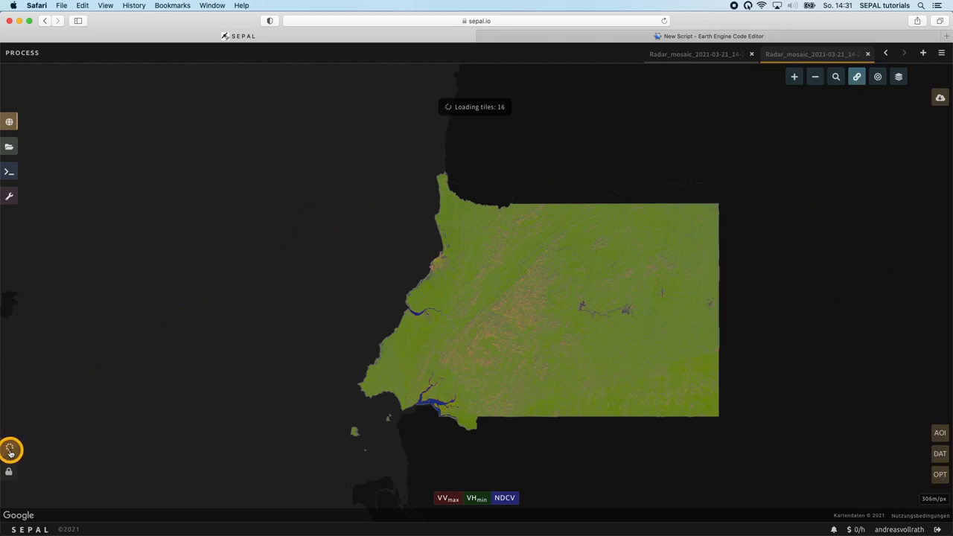
mouse_move(9, 450)
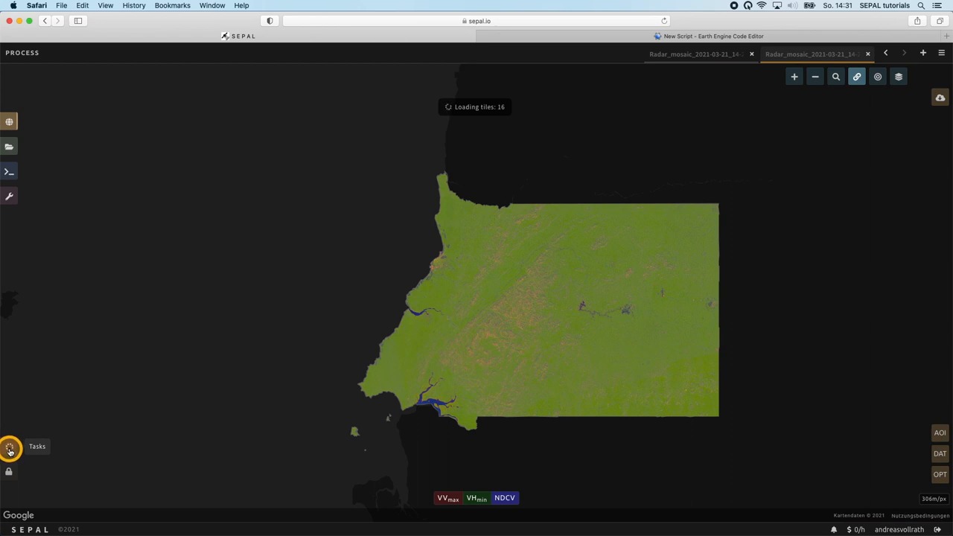
- Show the task list with the Earth Engine asset export initializing
click(9, 447)
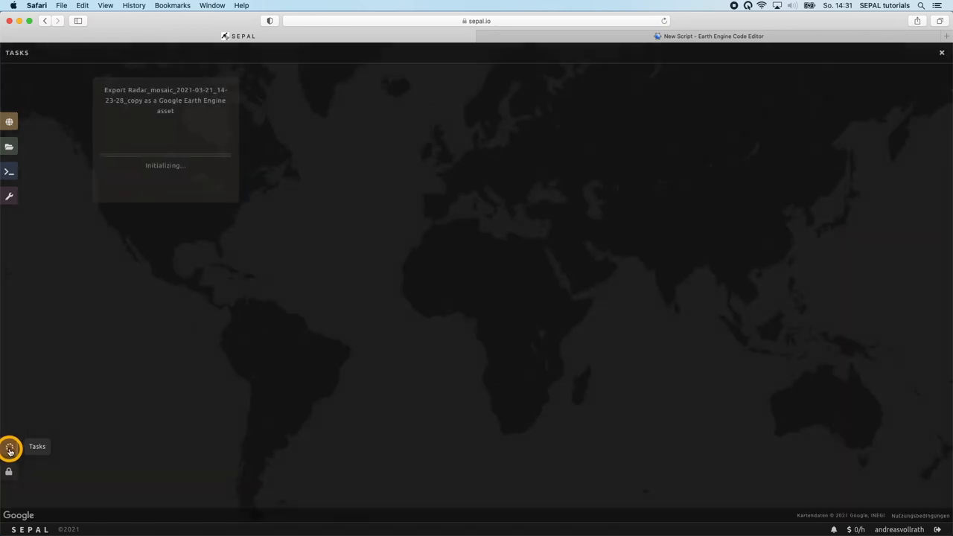
mouse_move(149, 295)
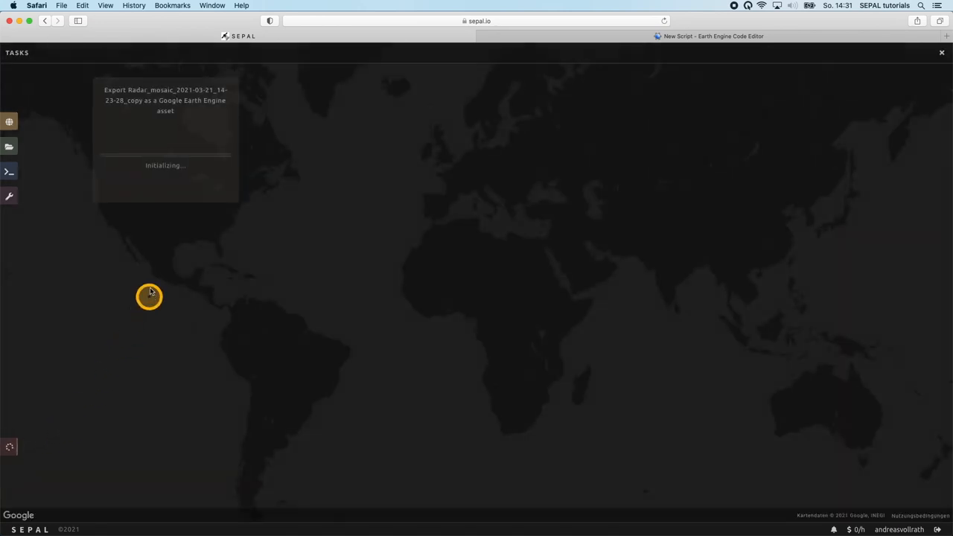